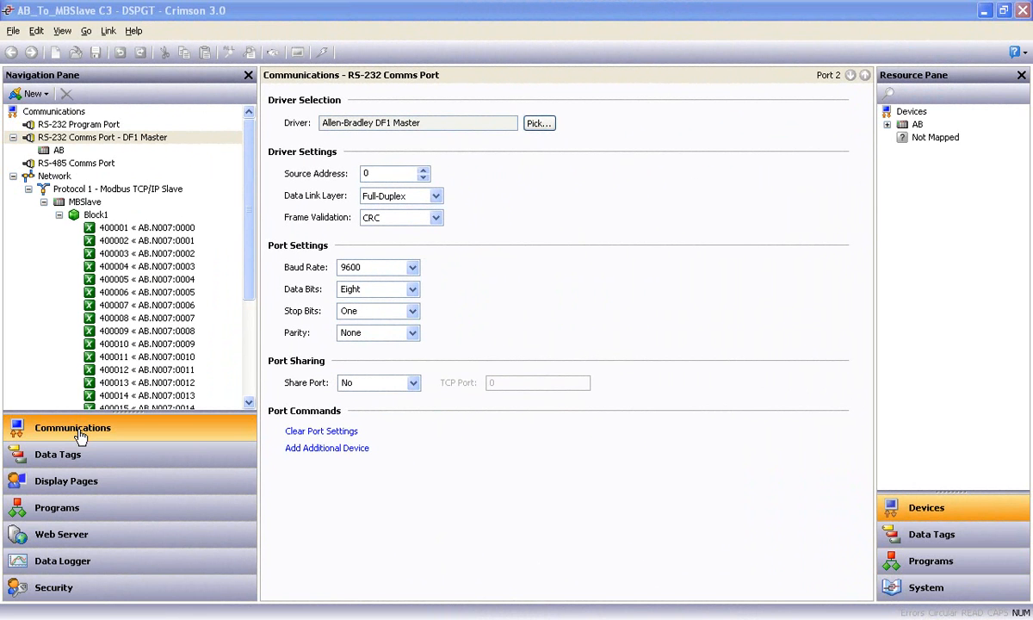
{"action": "mouse_move", "coordinate": [47, 434]}
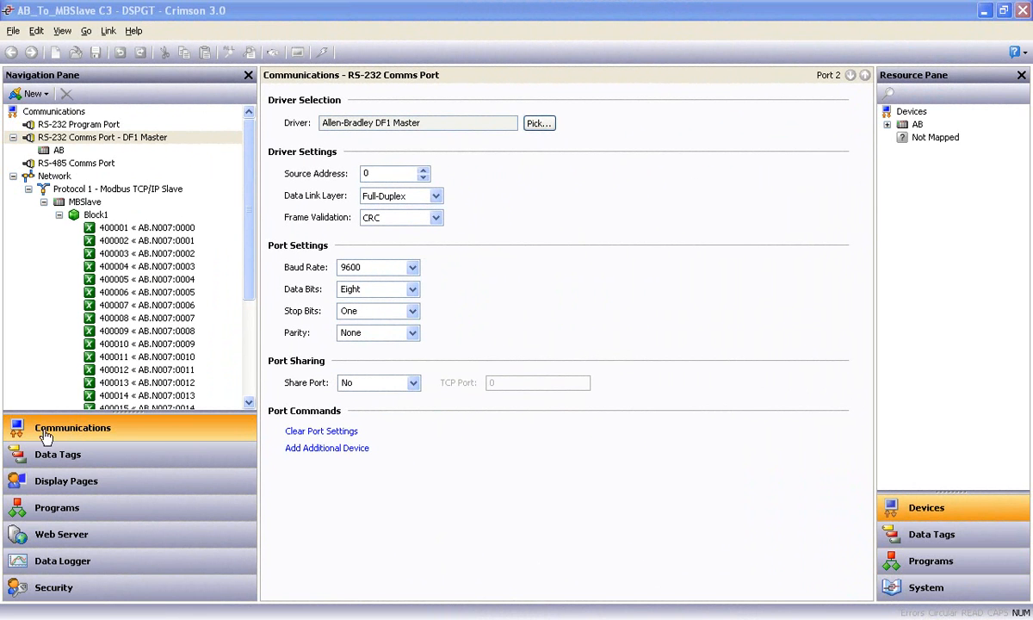
{"action": "mouse_move", "coordinate": [78, 431]}
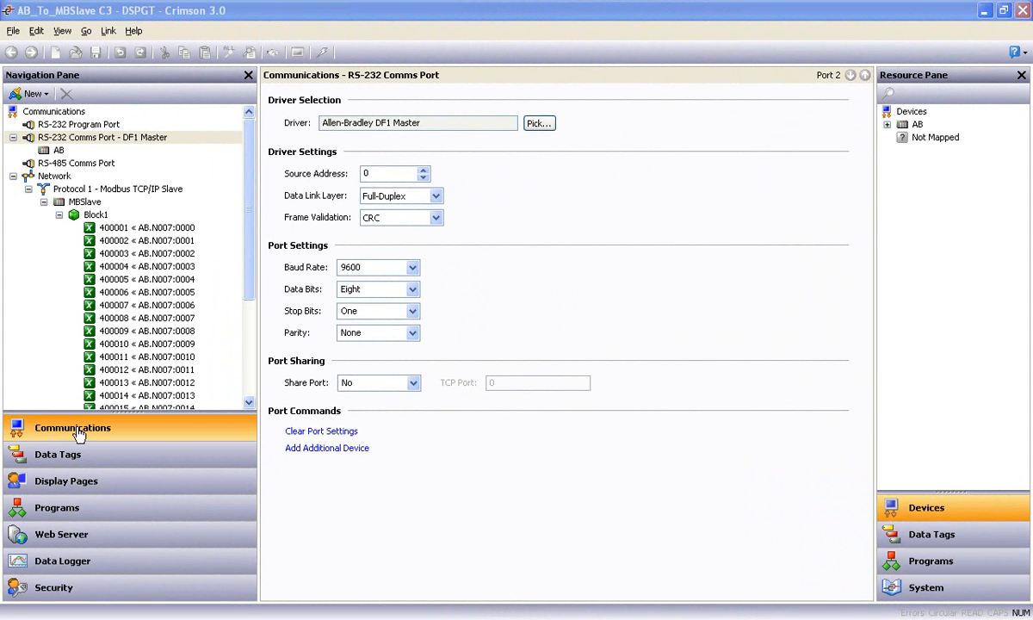
{"action": "mouse_move", "coordinate": [79, 434]}
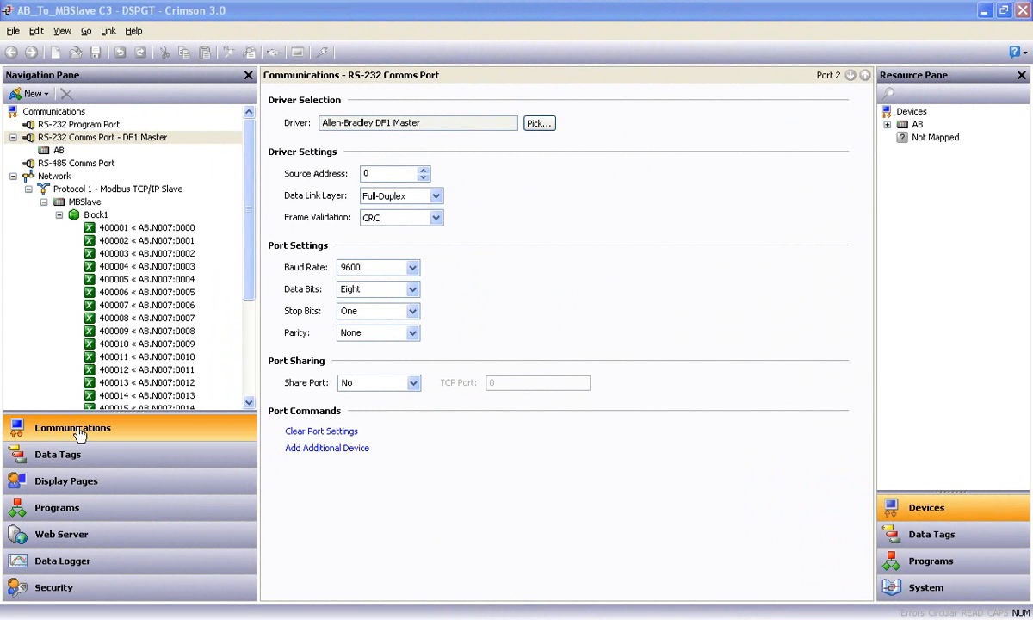
Review the RS-232 port and AB DF1 master device settings under Communications.
{"action": "left_click", "coordinate": [117, 187]}
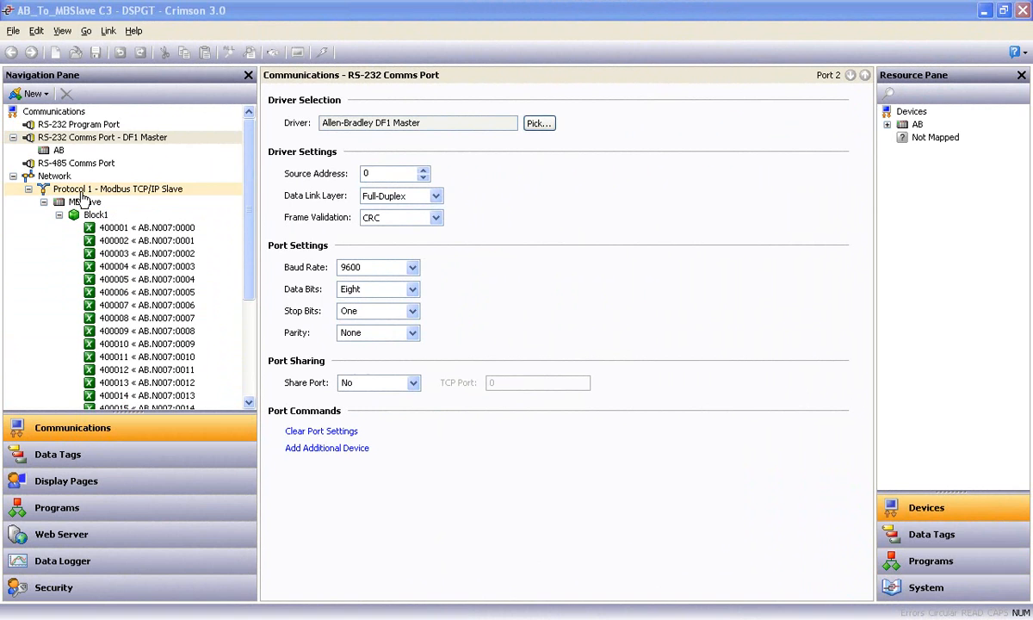
{"action": "left_click", "coordinate": [59, 149]}
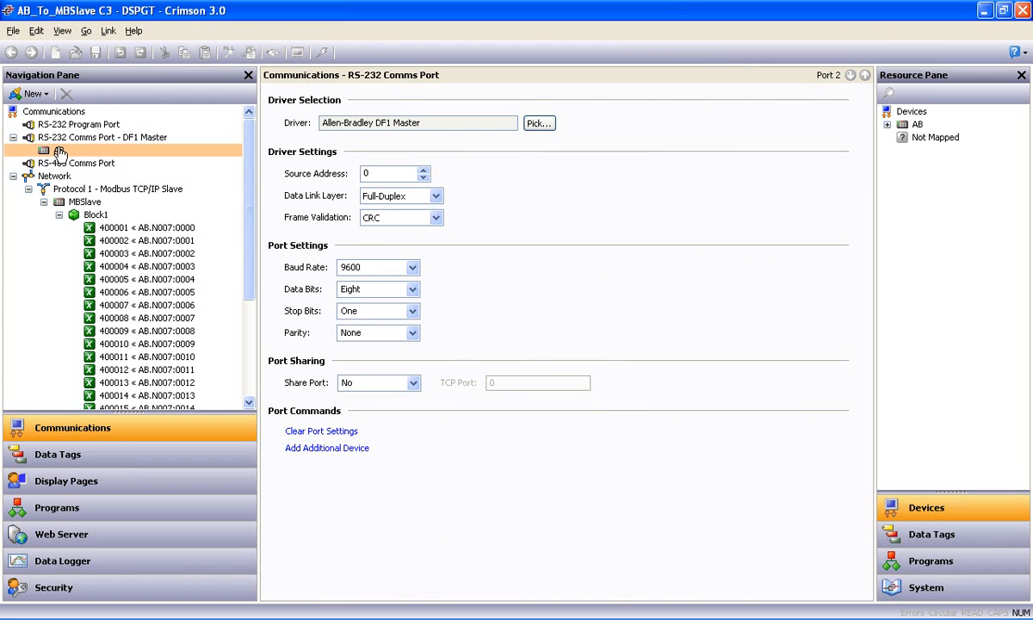
{"action": "left_click", "coordinate": [59, 150]}
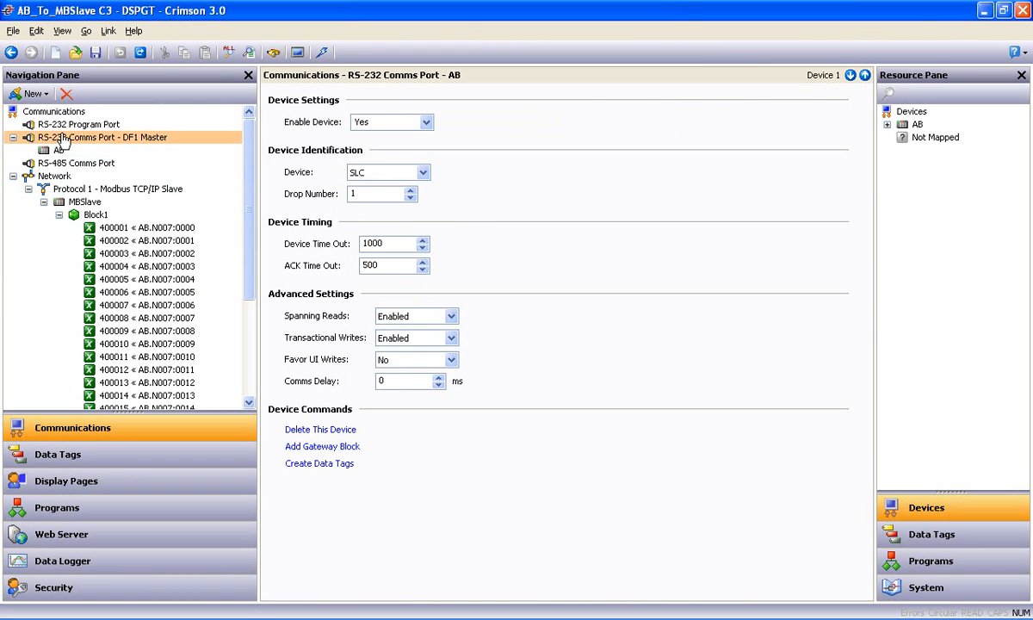
{"action": "left_click", "coordinate": [103, 138]}
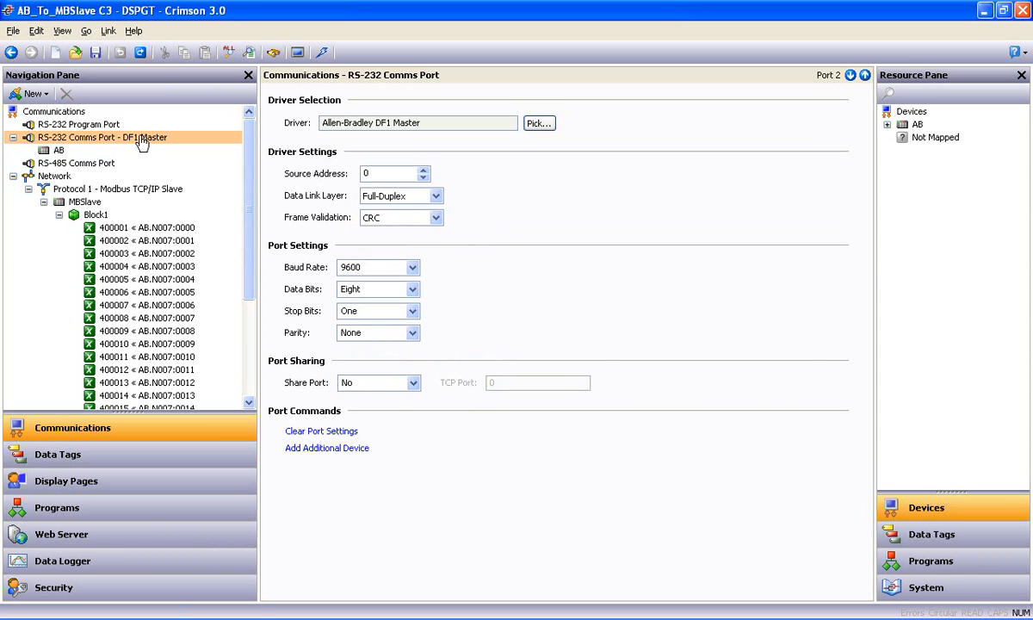
{"action": "mouse_move", "coordinate": [141, 140]}
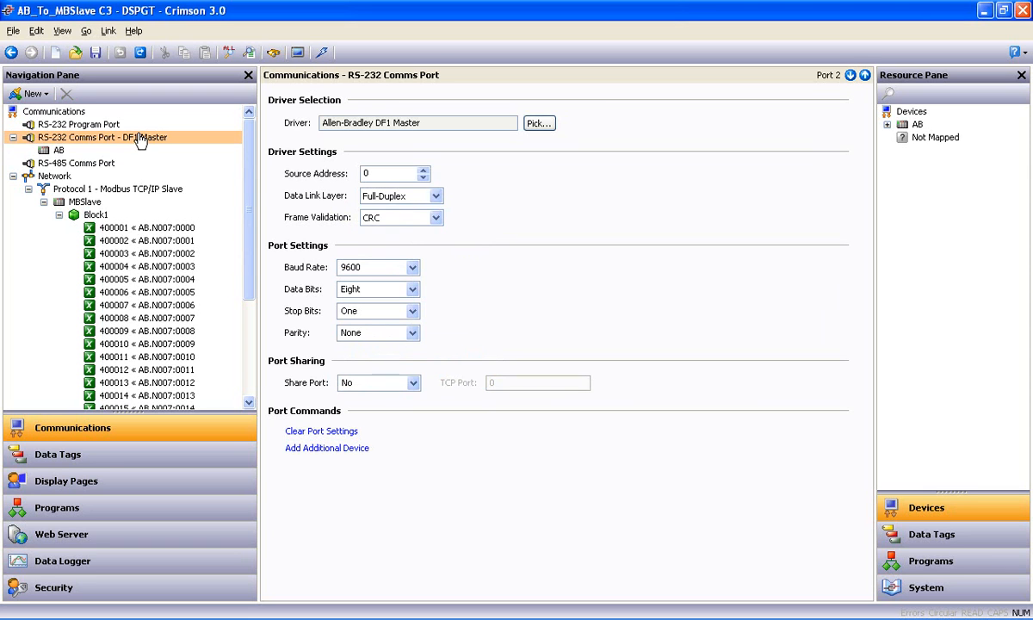
{"action": "left_click", "coordinate": [103, 138]}
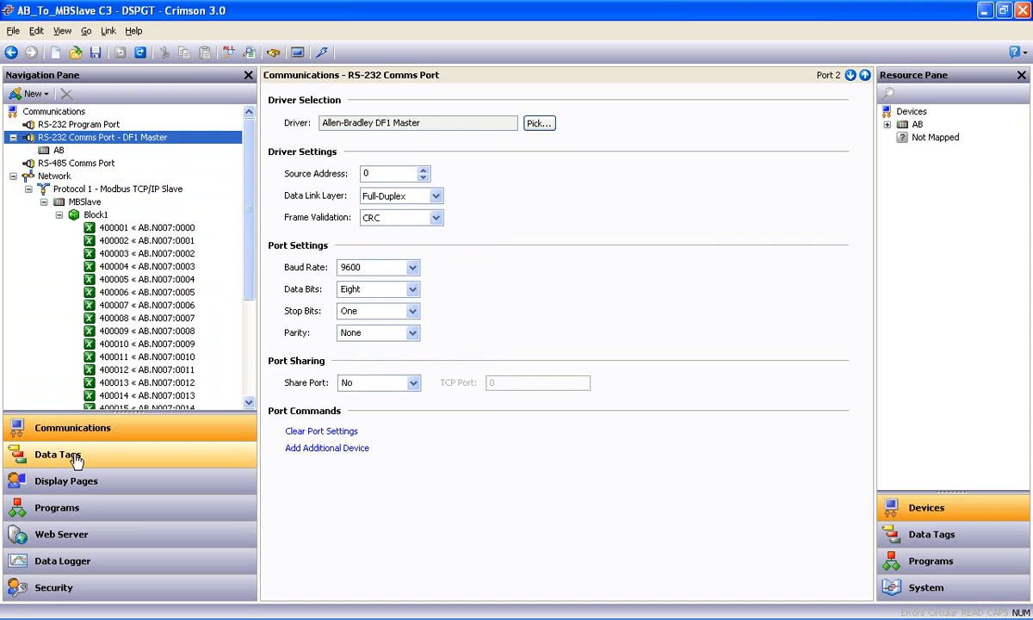
Add data tags Tag1–Tag3 and bring up the data-source choices for Tag3.
{"action": "left_click", "coordinate": [58, 454]}
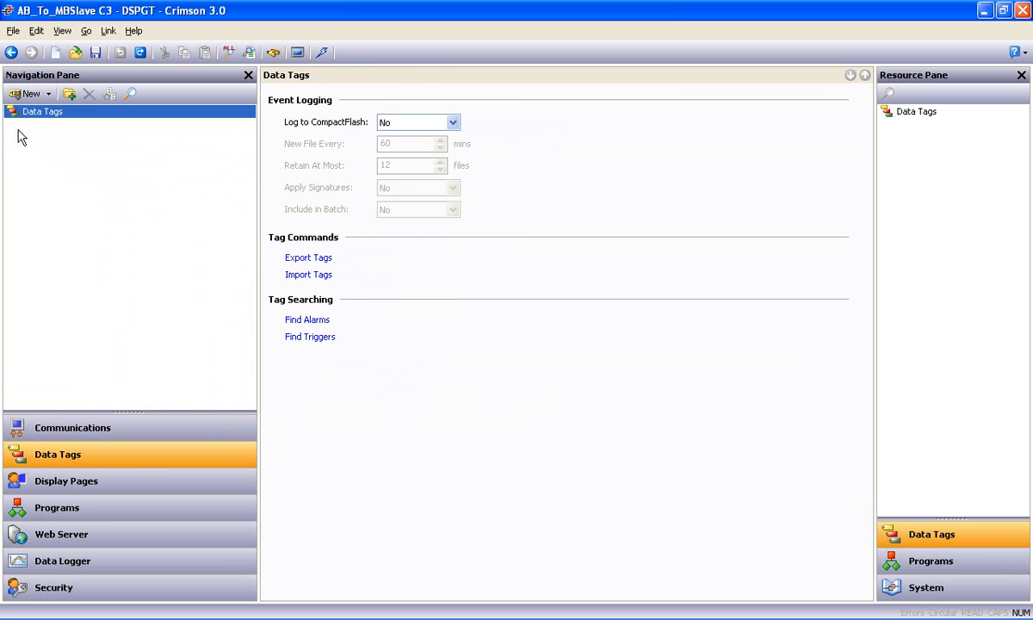
{"action": "left_click", "coordinate": [27, 93]}
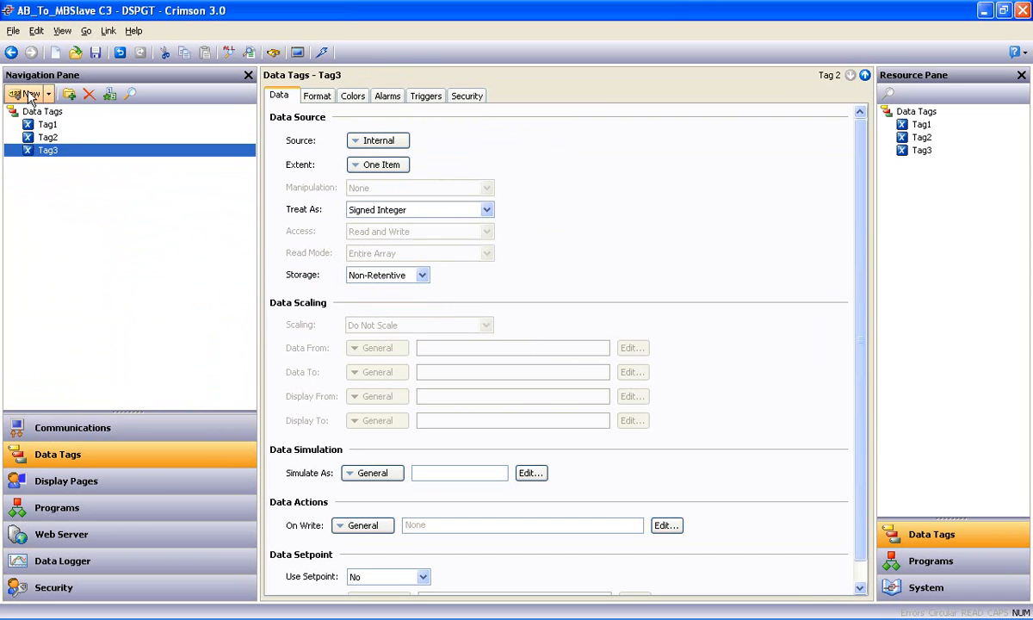
{"action": "left_click", "coordinate": [400, 140]}
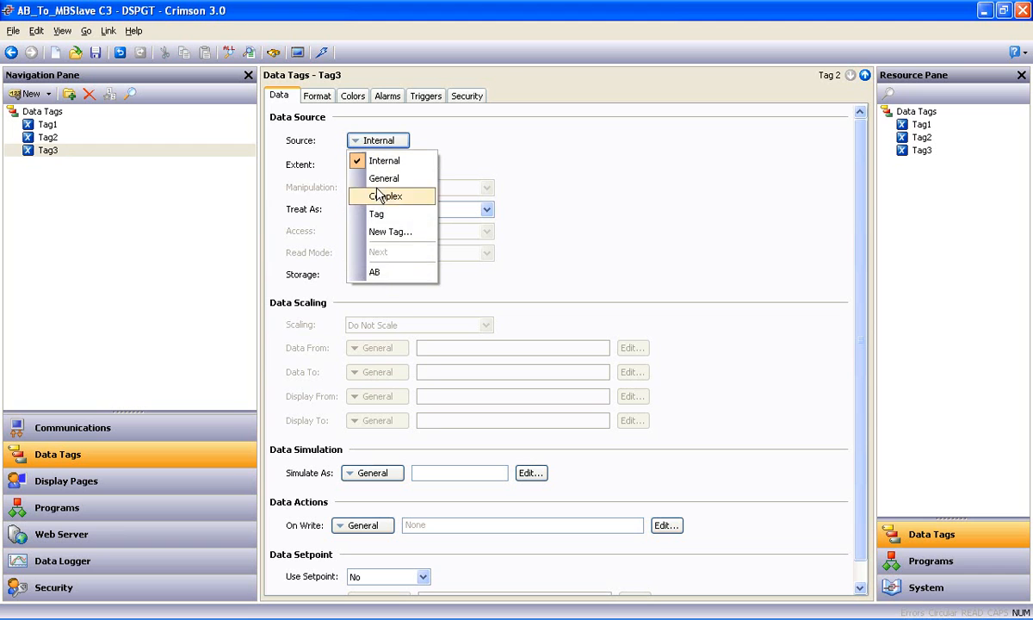
{"action": "mouse_move", "coordinate": [379, 272]}
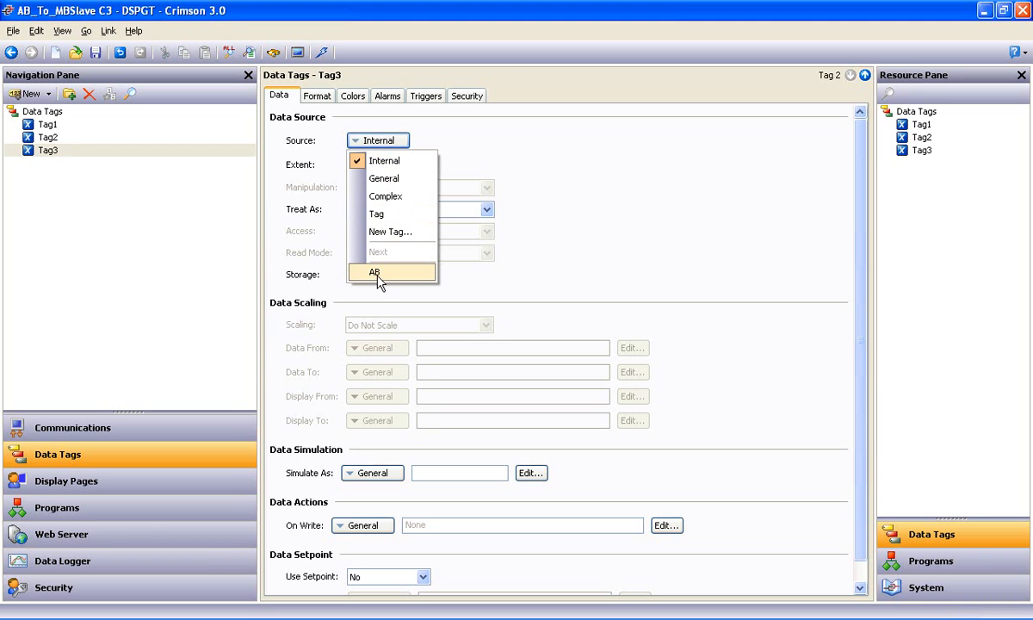
{"action": "mouse_move", "coordinate": [386, 279]}
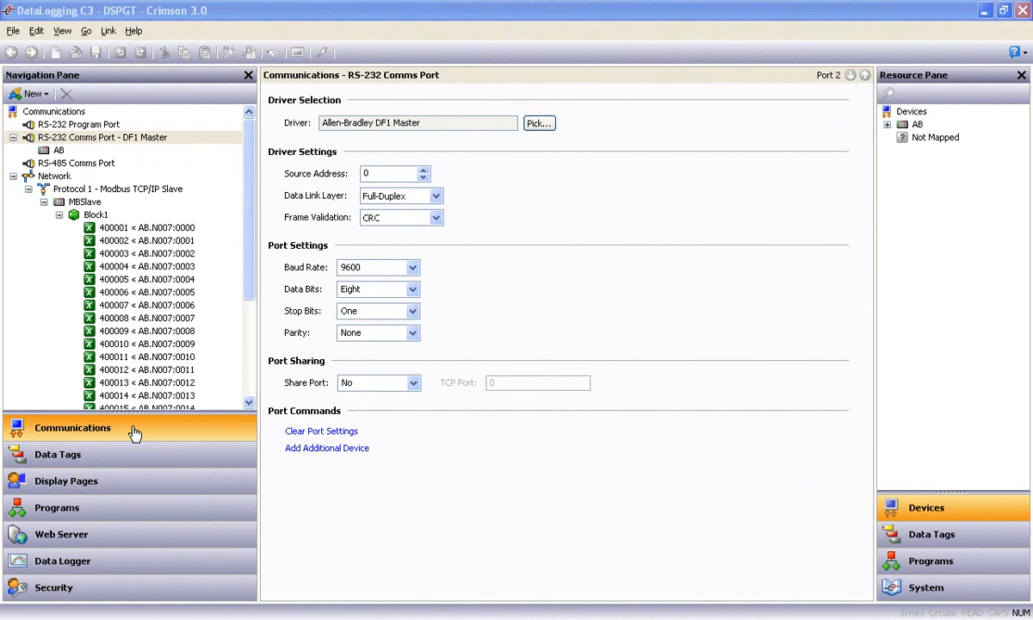
Create three new data tags in the Data Tags section.
{"action": "left_click", "coordinate": [59, 454]}
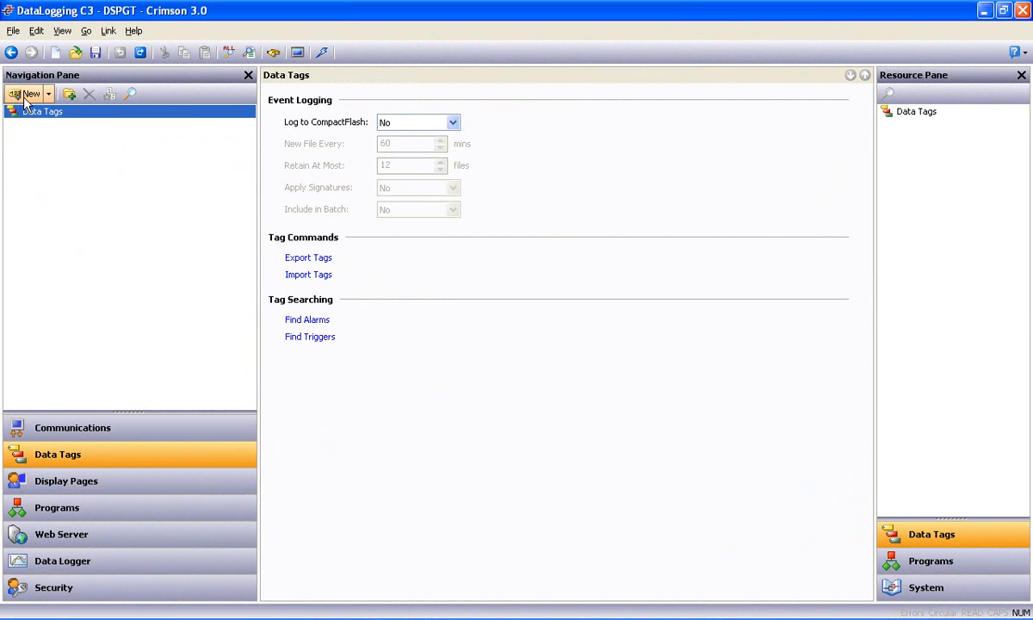
{"action": "left_click", "coordinate": [26, 93]}
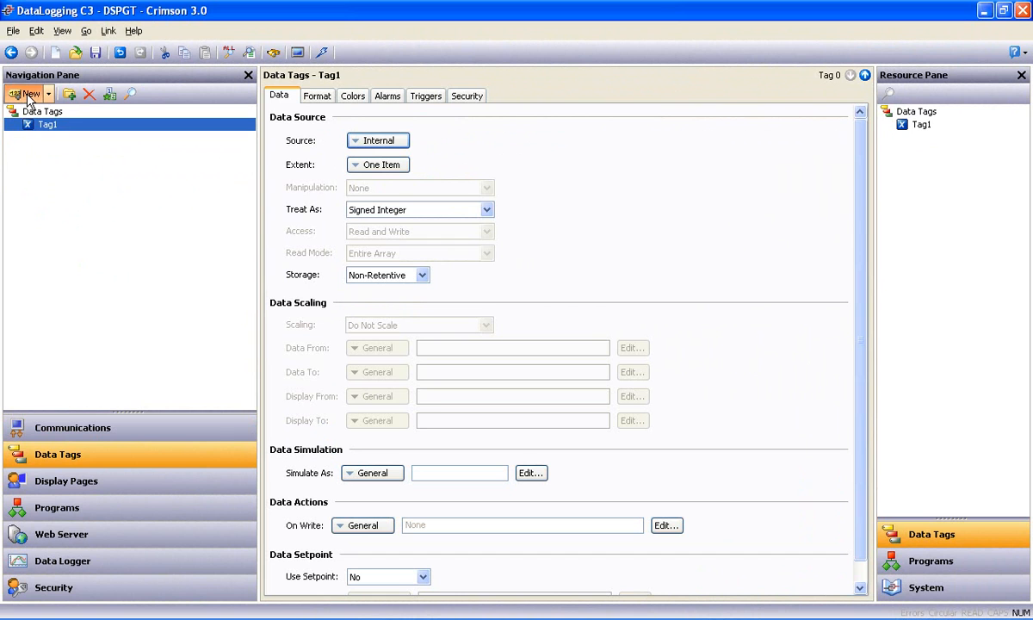
{"action": "left_click", "coordinate": [26, 93]}
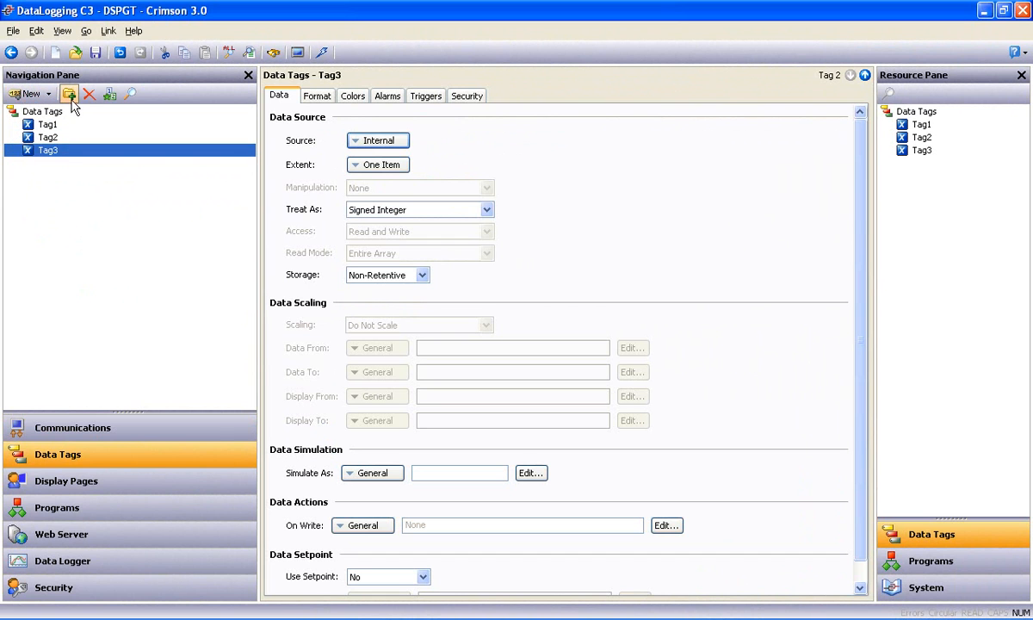
Add a tag folder, move Tag1–Tag3 into it and rename it AB_Tags.
{"action": "left_click", "coordinate": [68, 93]}
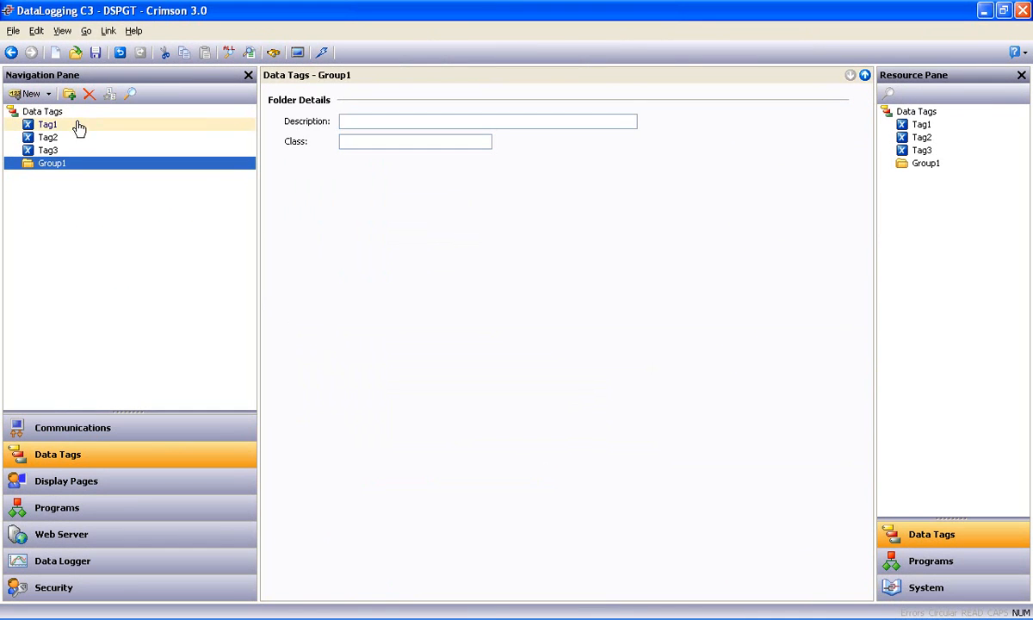
{"action": "left_click", "coordinate": [46, 124]}
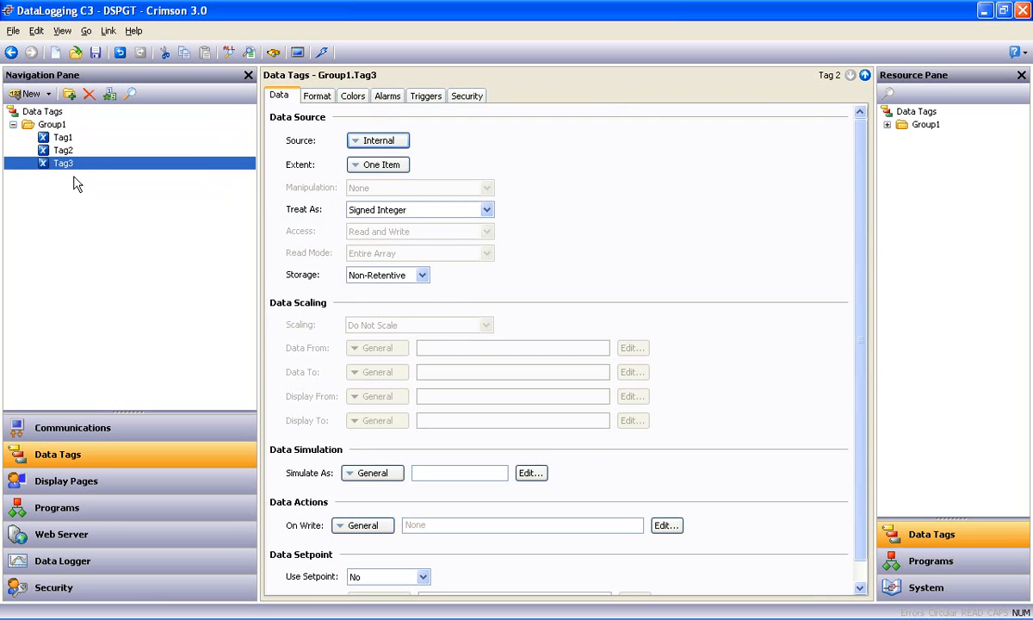
{"action": "left_click", "coordinate": [52, 124]}
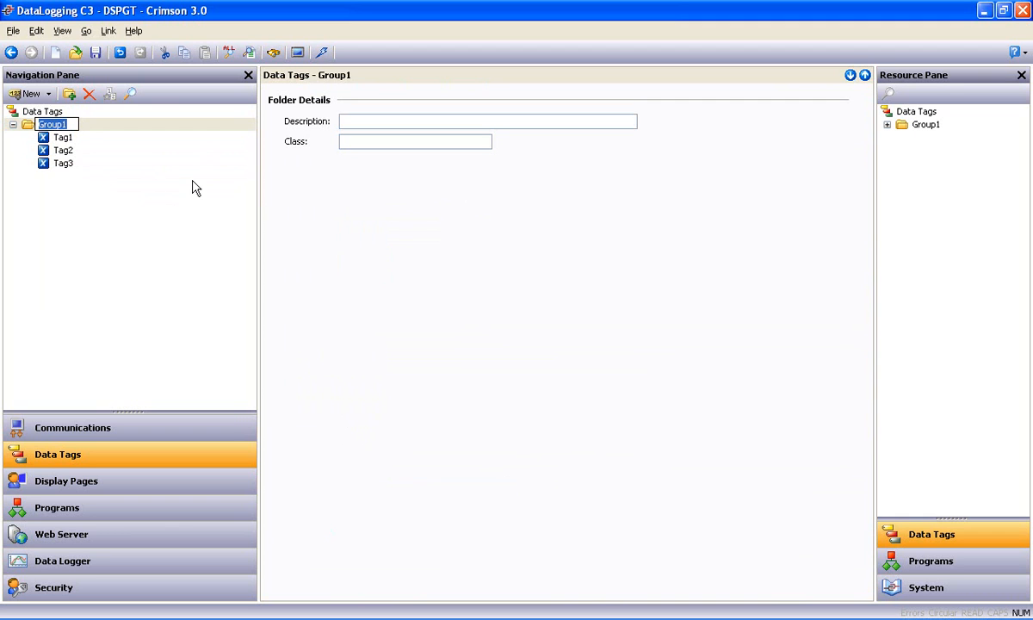
{"action": "type", "text": "AB_Tags"}
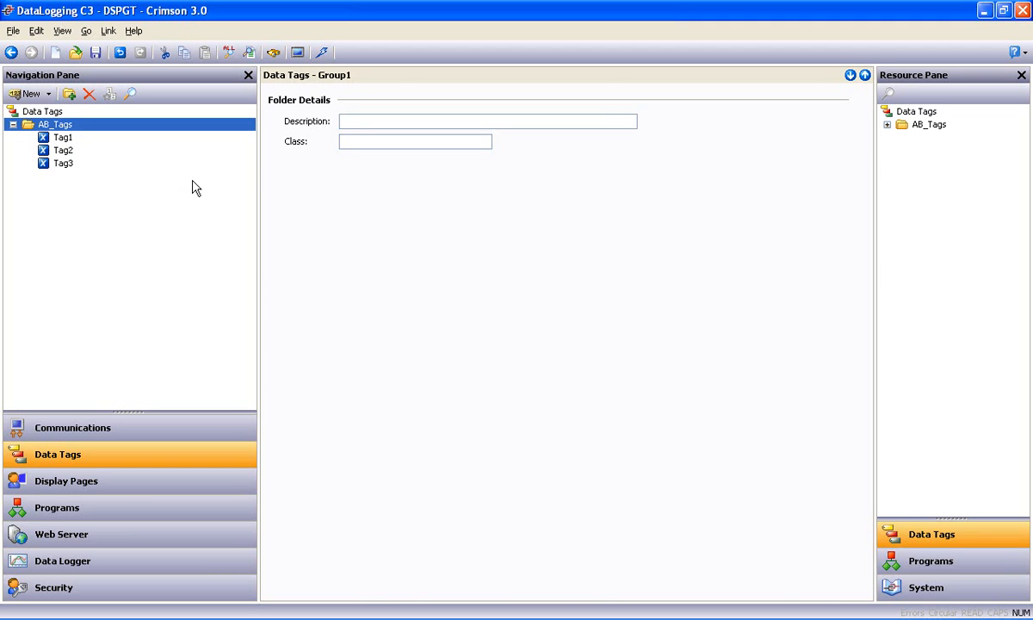
Rename Tag1 to Gallons.
{"action": "left_click", "coordinate": [62, 138]}
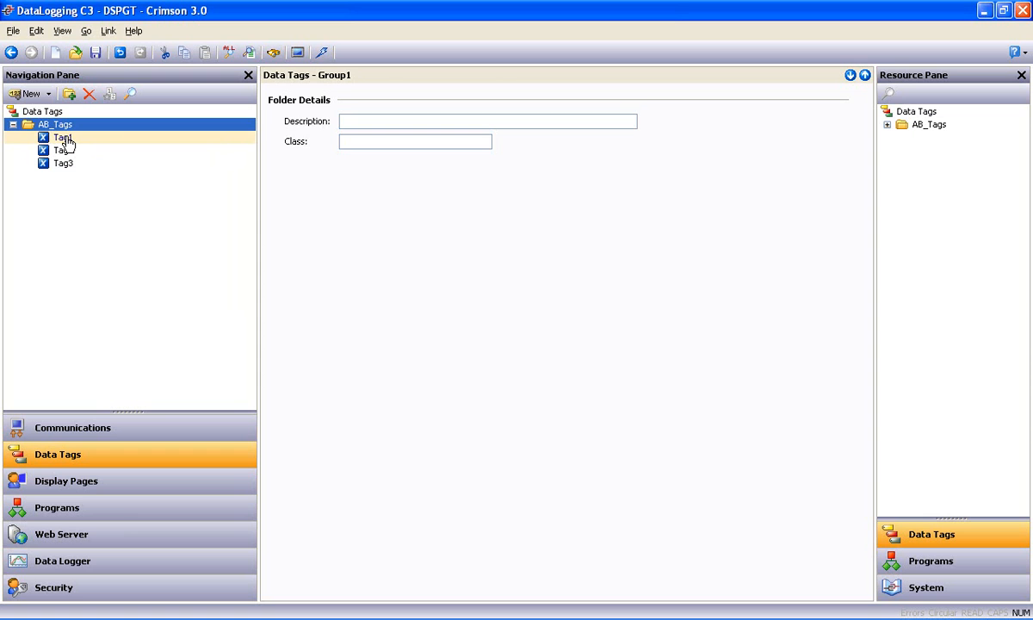
{"action": "left_click", "coordinate": [62, 138]}
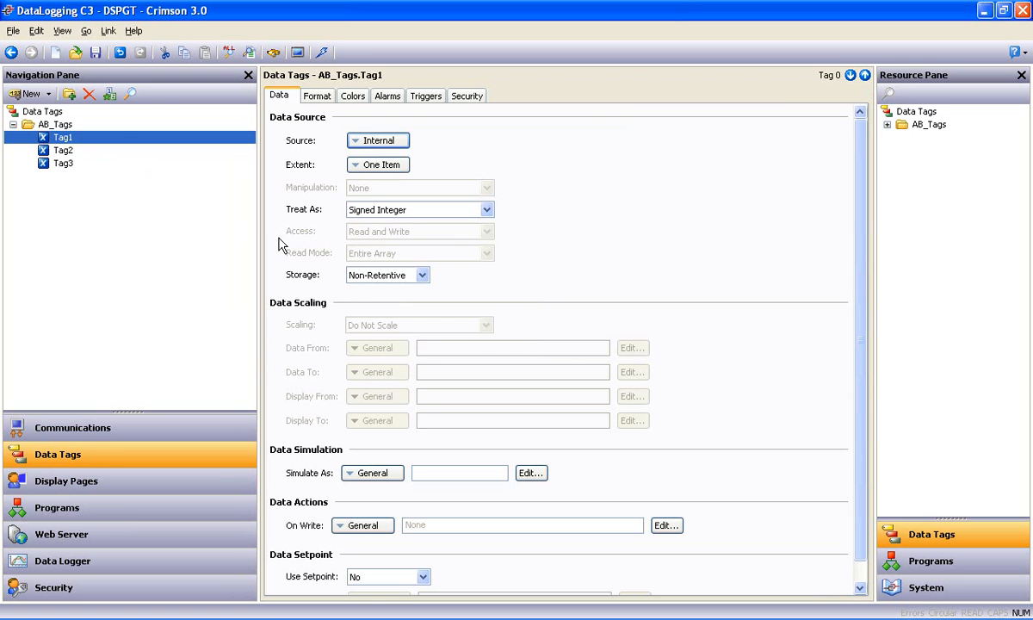
{"action": "double_click", "coordinate": [62, 138]}
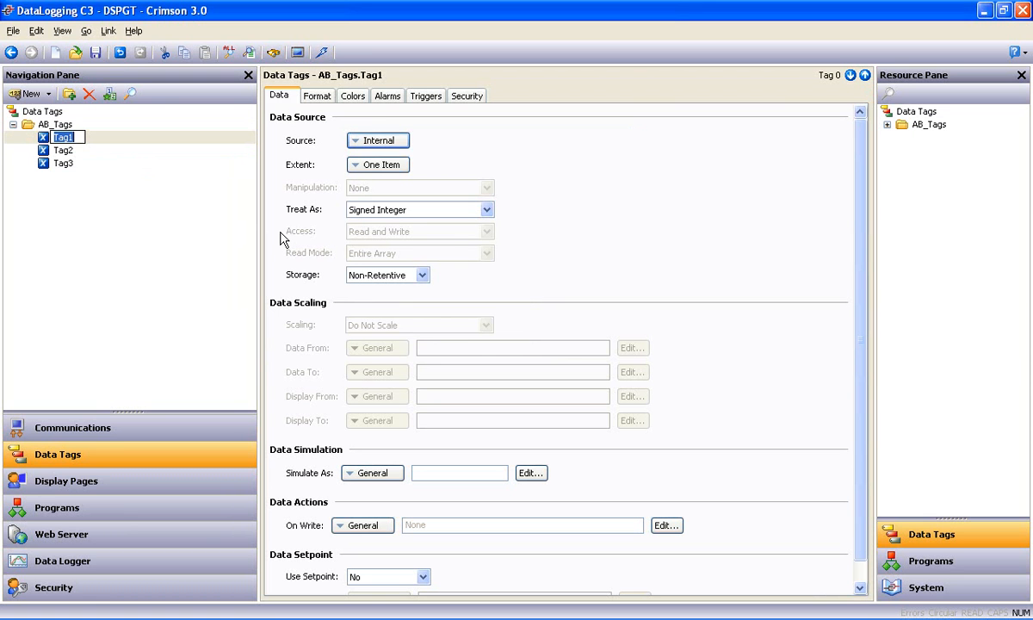
{"action": "type", "text": "Gallons"}
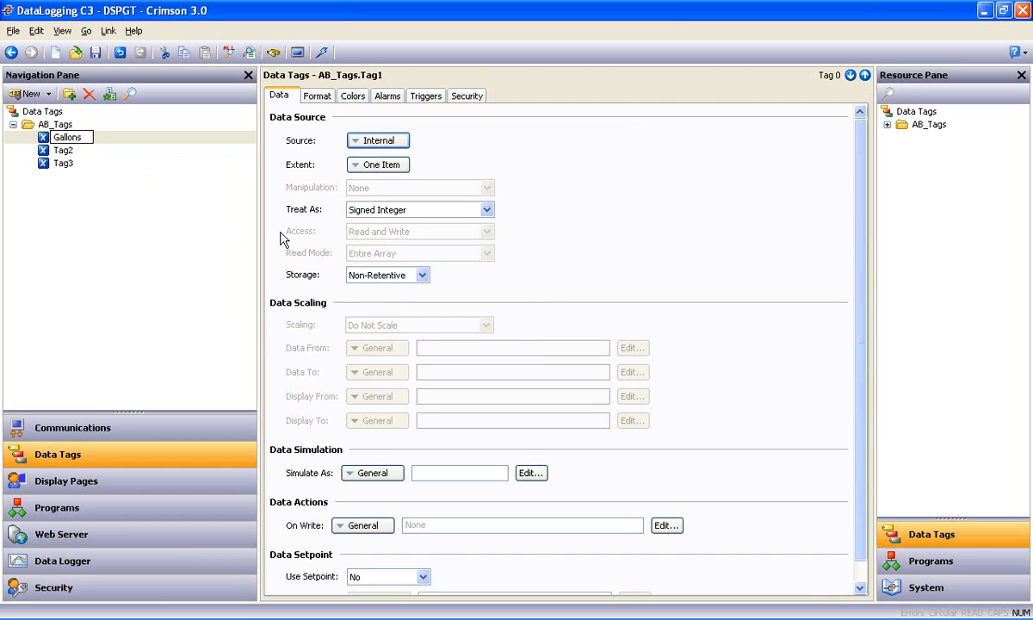
{"action": "left_click", "coordinate": [63, 150]}
{"action": "type", "text": "Setpoint1"}
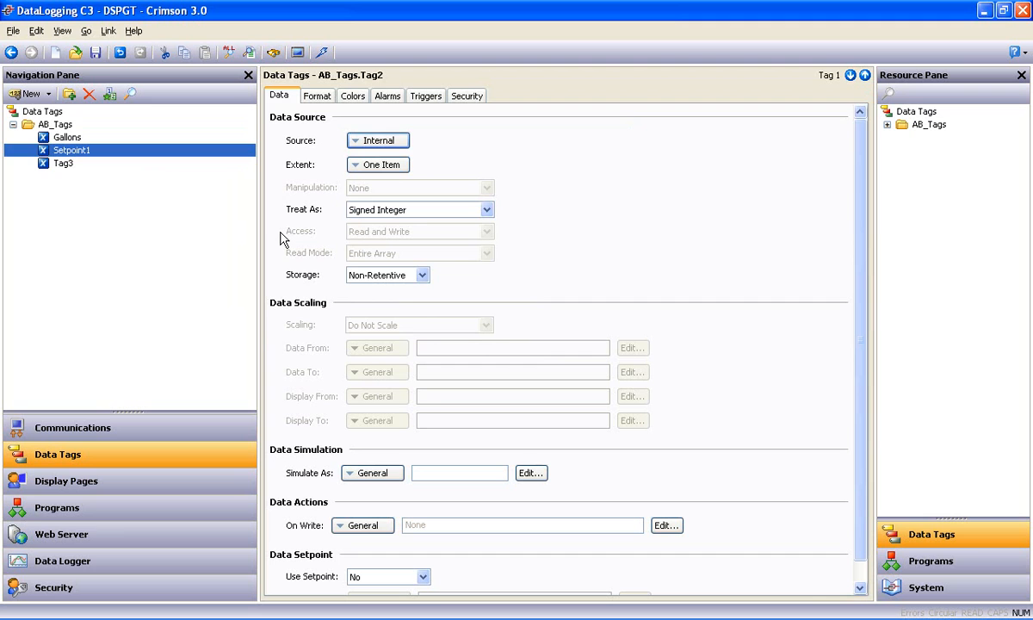
Rename Tag3 to Setpoint2, then return to the Gallons tag's settings.
{"action": "left_click", "coordinate": [62, 162]}
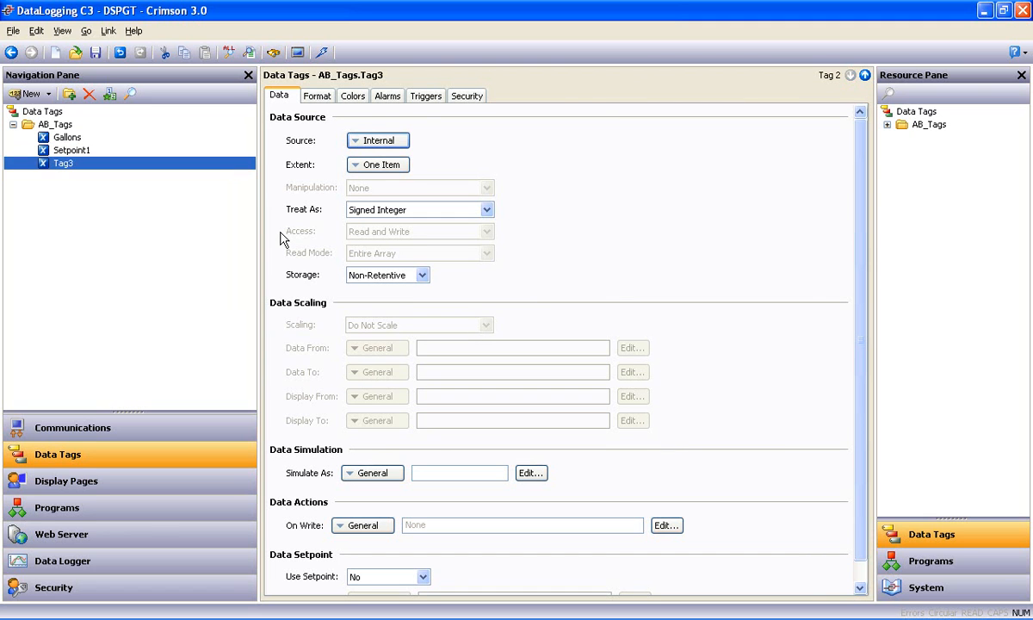
{"action": "type", "text": "S"}
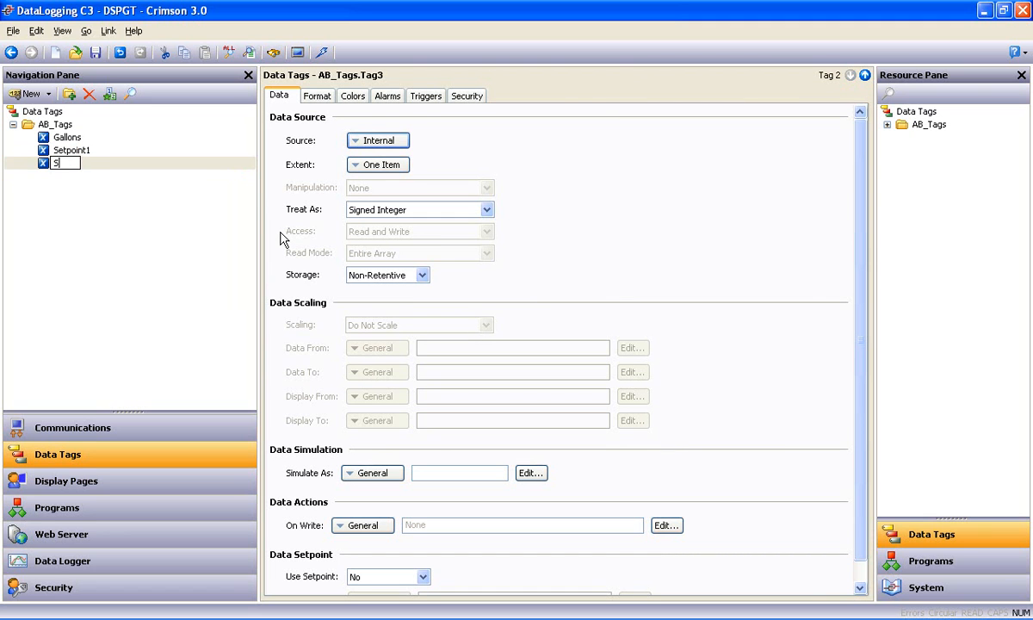
{"action": "type", "text": "etpoint2"}
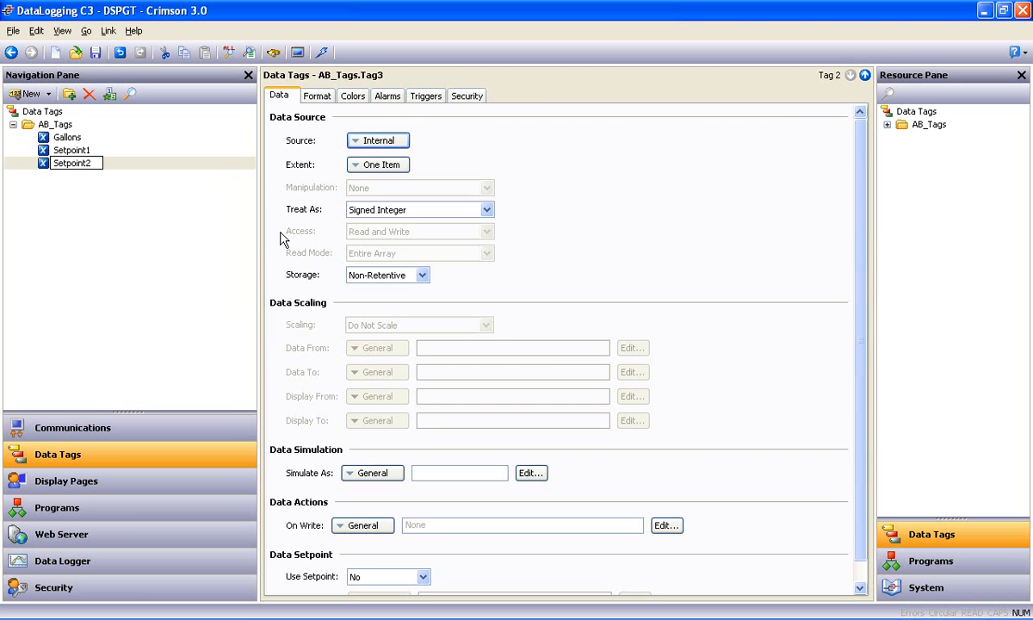
{"action": "left_click", "coordinate": [72, 162]}
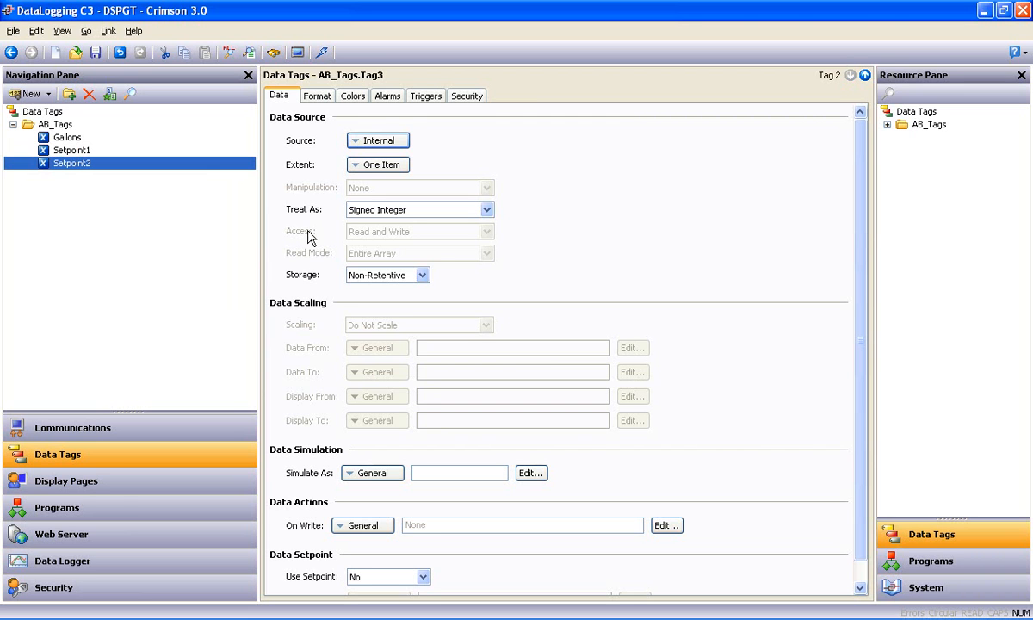
{"action": "left_click", "coordinate": [67, 137]}
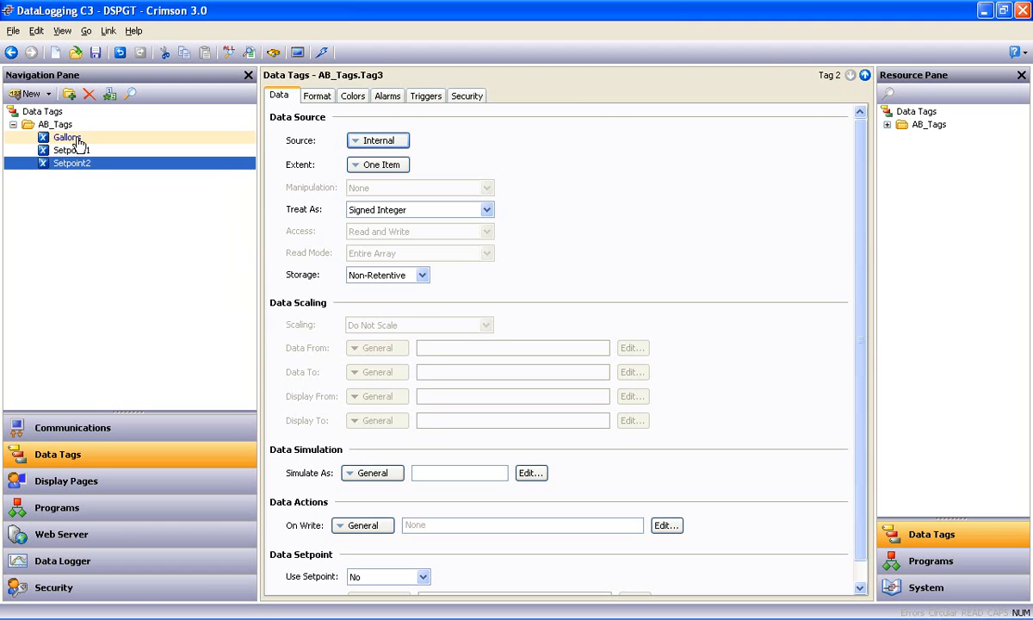
{"action": "left_click", "coordinate": [67, 138]}
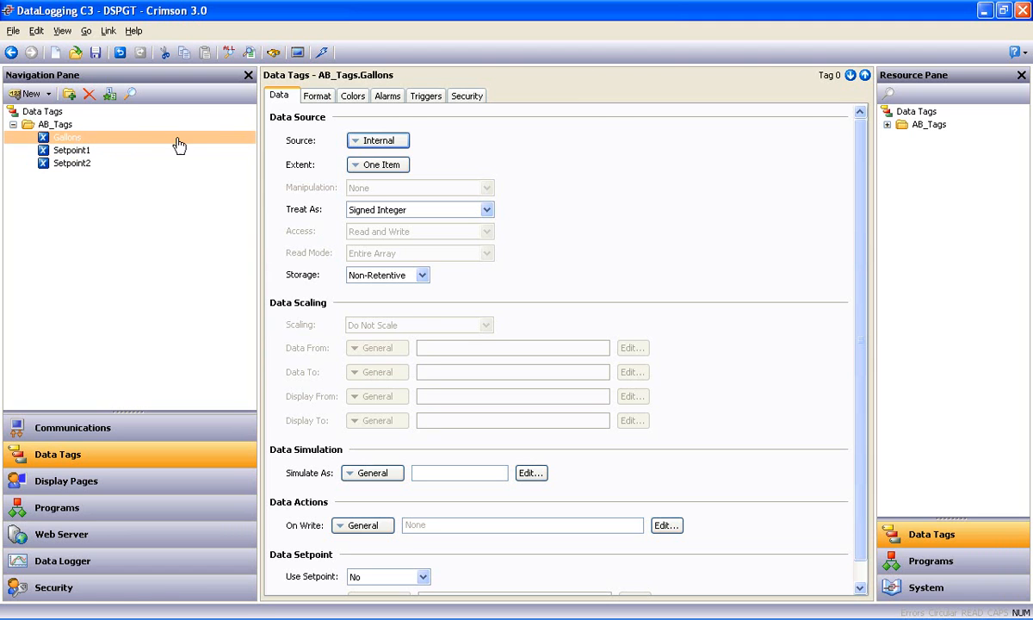
Set Gallons' source to AB with the N Integers address N007:0000.
{"action": "left_click", "coordinate": [377, 140]}
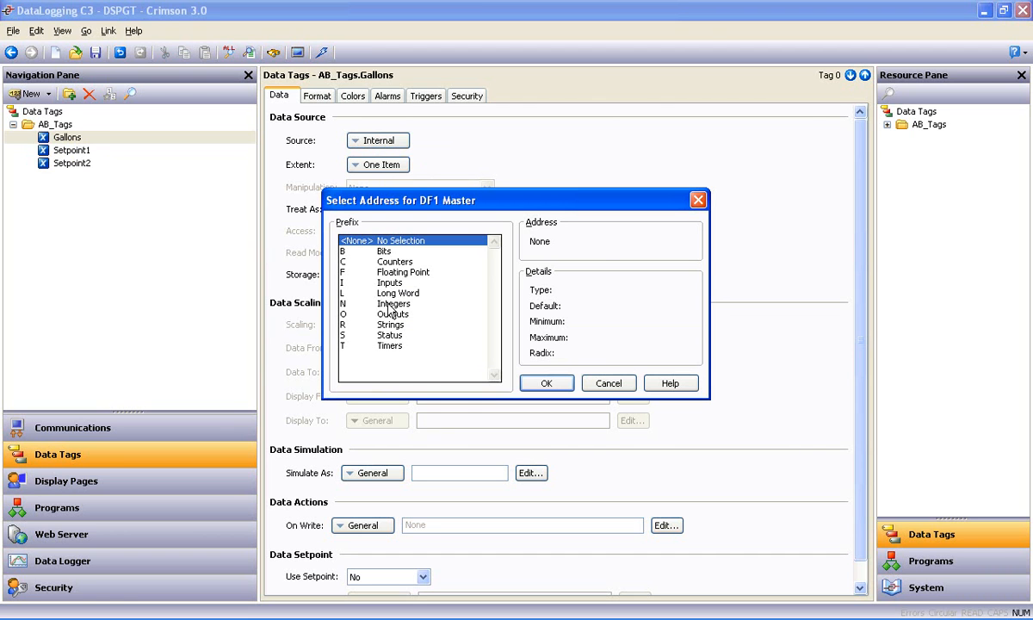
{"action": "left_click", "coordinate": [392, 303]}
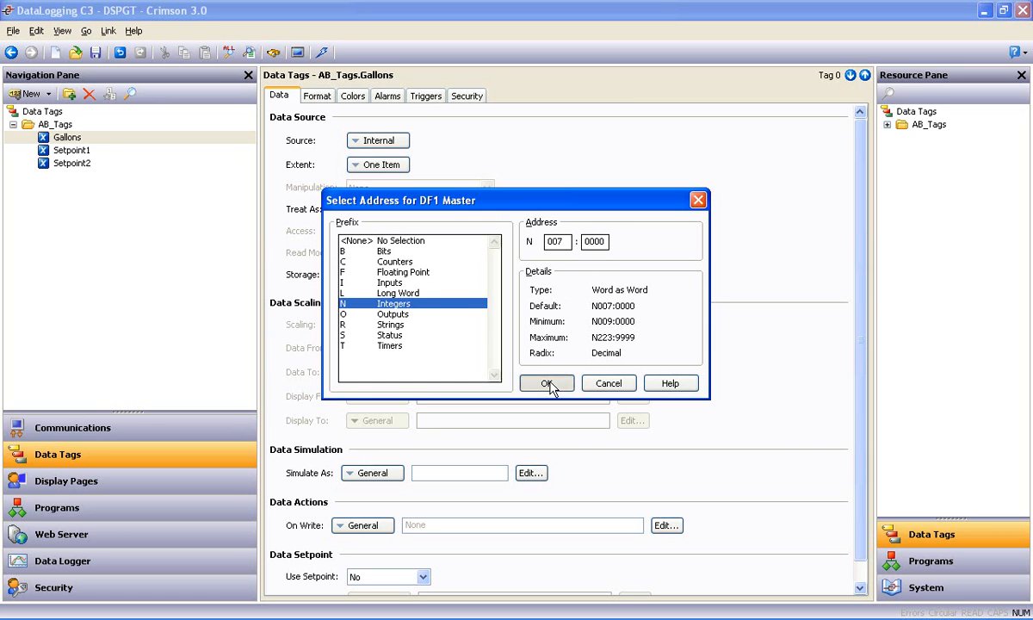
{"action": "left_click", "coordinate": [548, 382]}
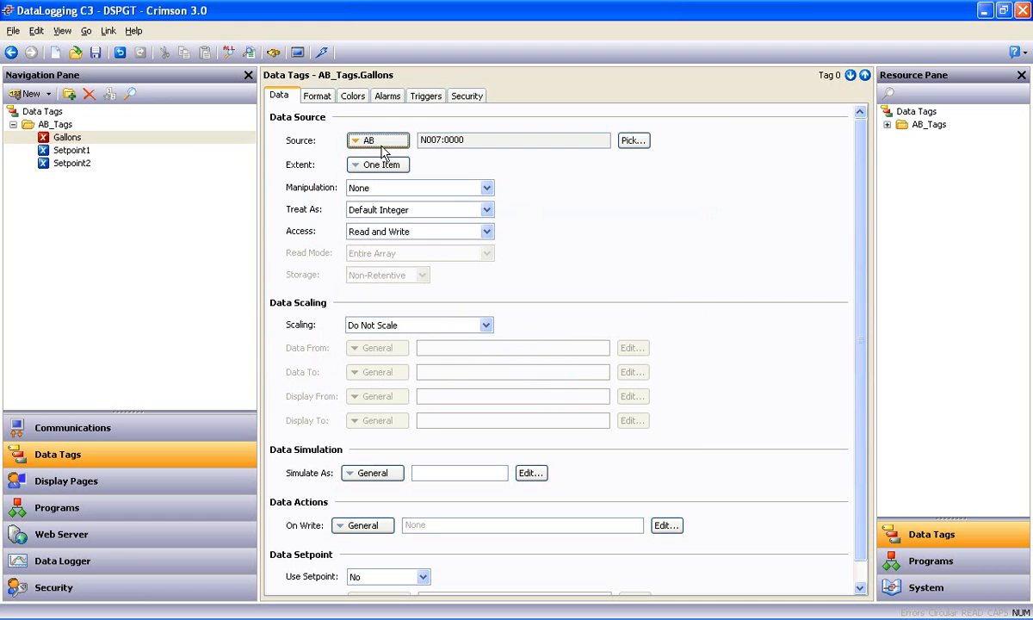
{"action": "mouse_move", "coordinate": [128, 178]}
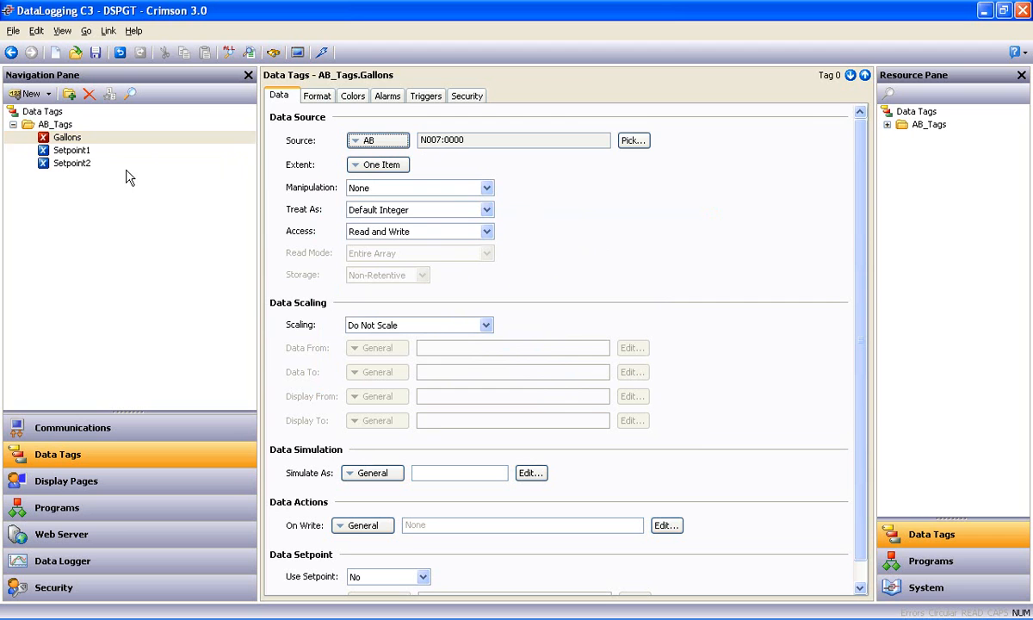
Set Setpoint1 to AB address N007:0001 and Setpoint2 to the AB source as well.
{"action": "left_click", "coordinate": [71, 150]}
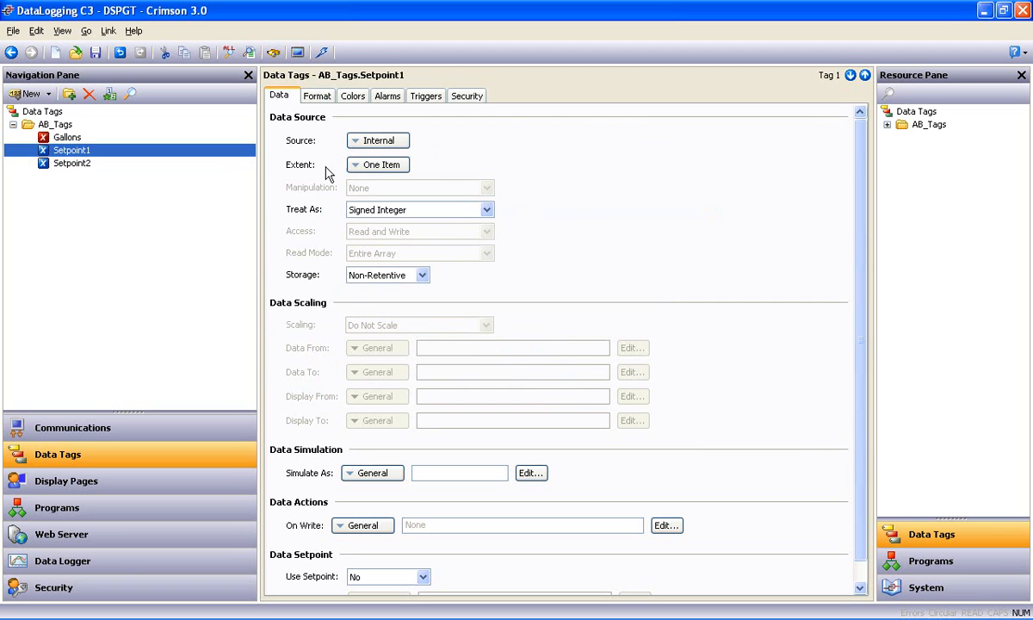
{"action": "left_click", "coordinate": [377, 139]}
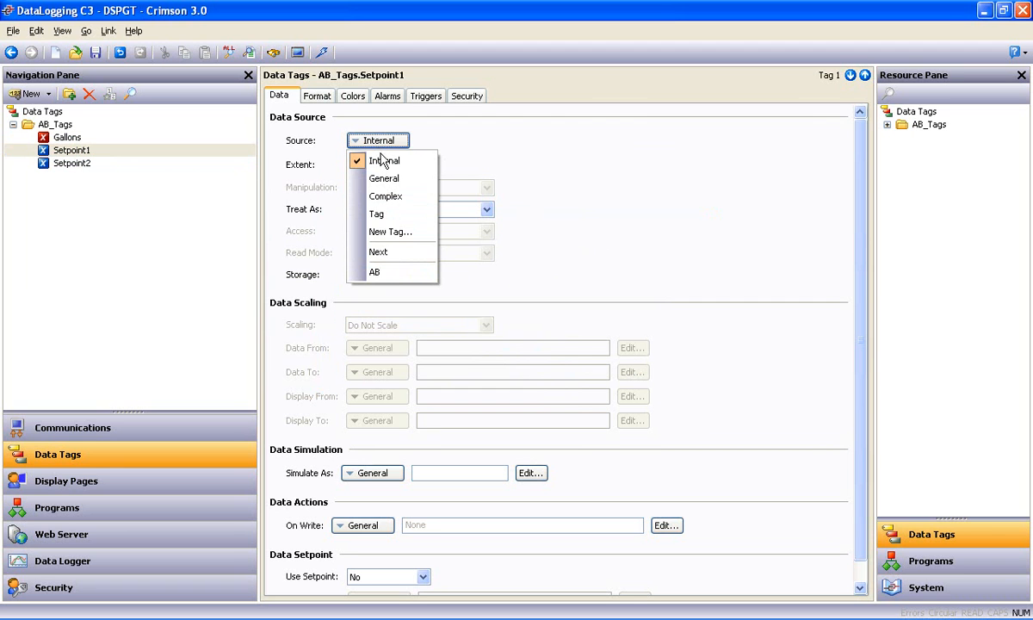
{"action": "left_click", "coordinate": [376, 272]}
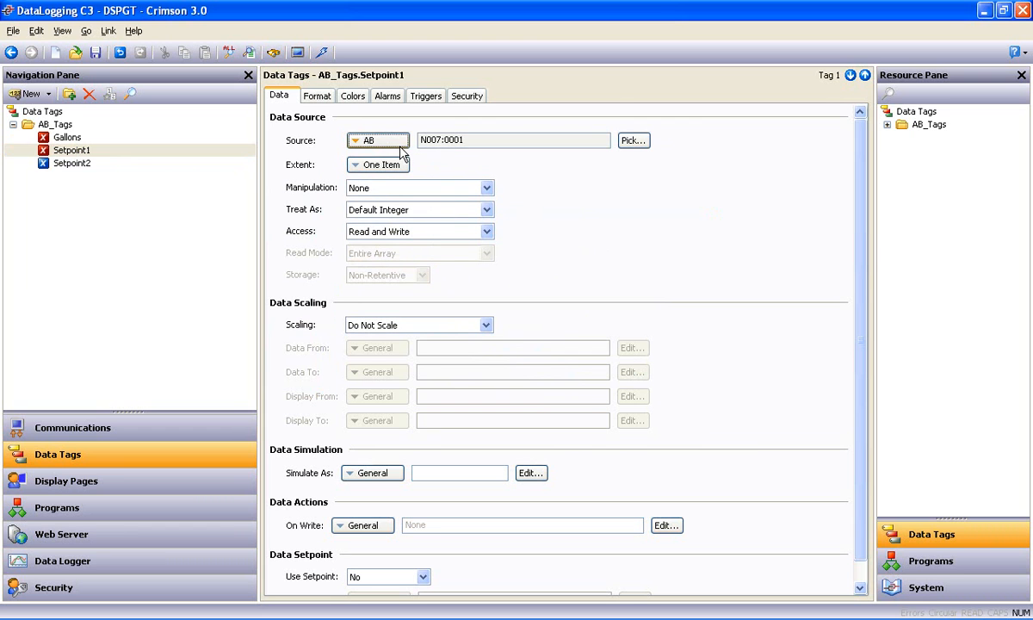
{"action": "left_click", "coordinate": [71, 164]}
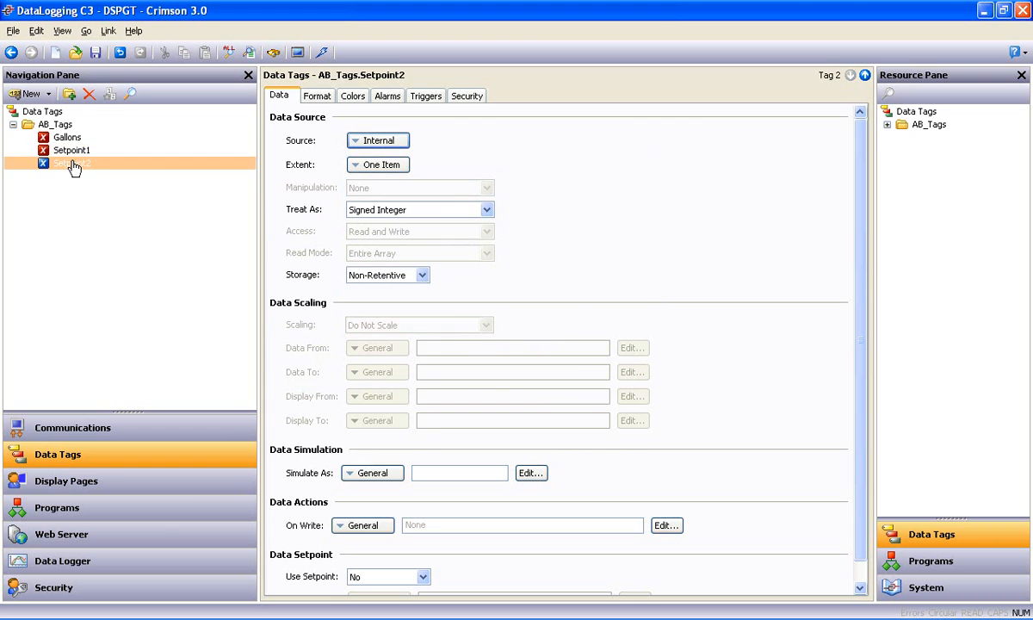
{"action": "left_click", "coordinate": [378, 140]}
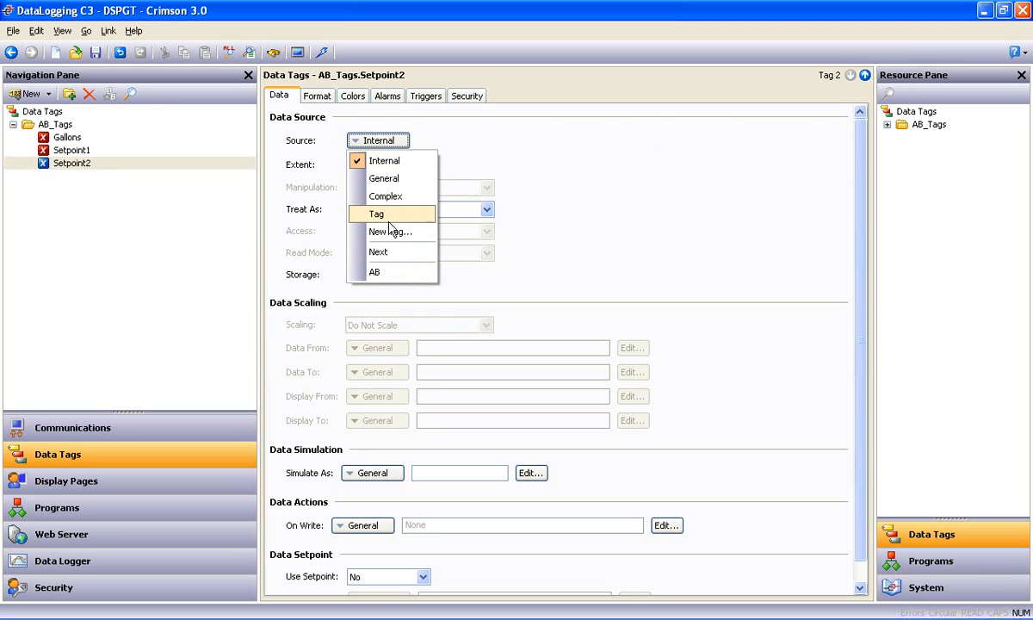
{"action": "left_click", "coordinate": [376, 272]}
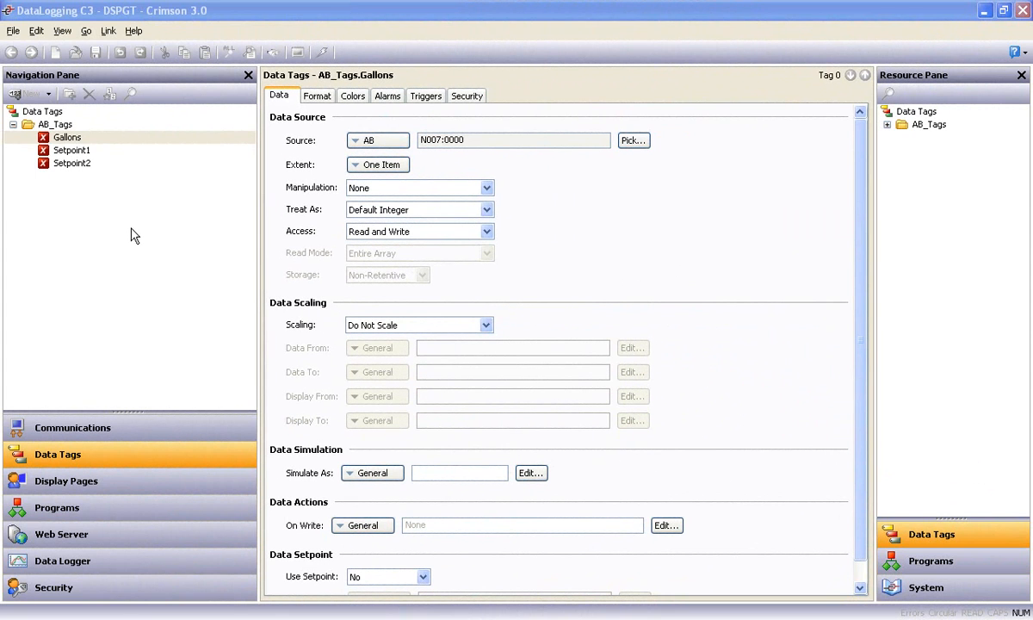
Give Gallons a Numeric decimal format with 3 digits before the DP and an added decimal place.
{"action": "left_click", "coordinate": [67, 137]}
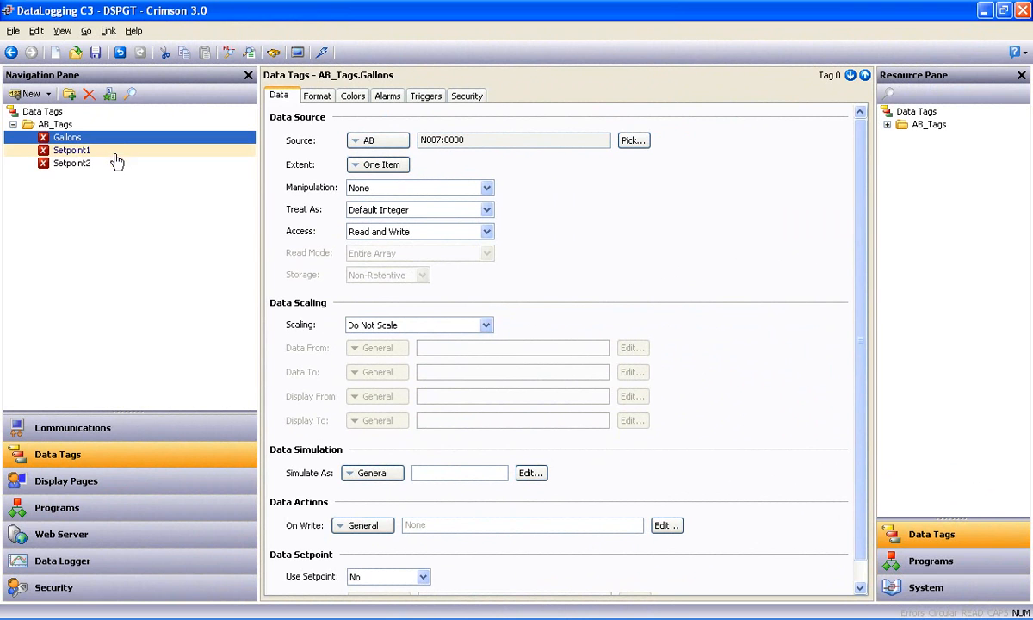
{"action": "left_click", "coordinate": [72, 150]}
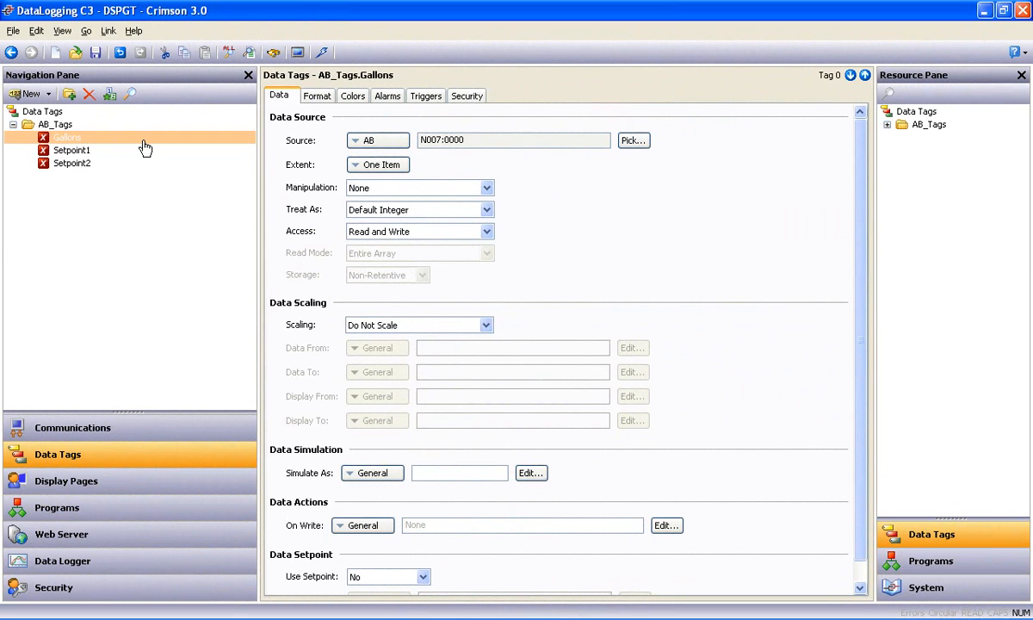
{"action": "left_click", "coordinate": [67, 138]}
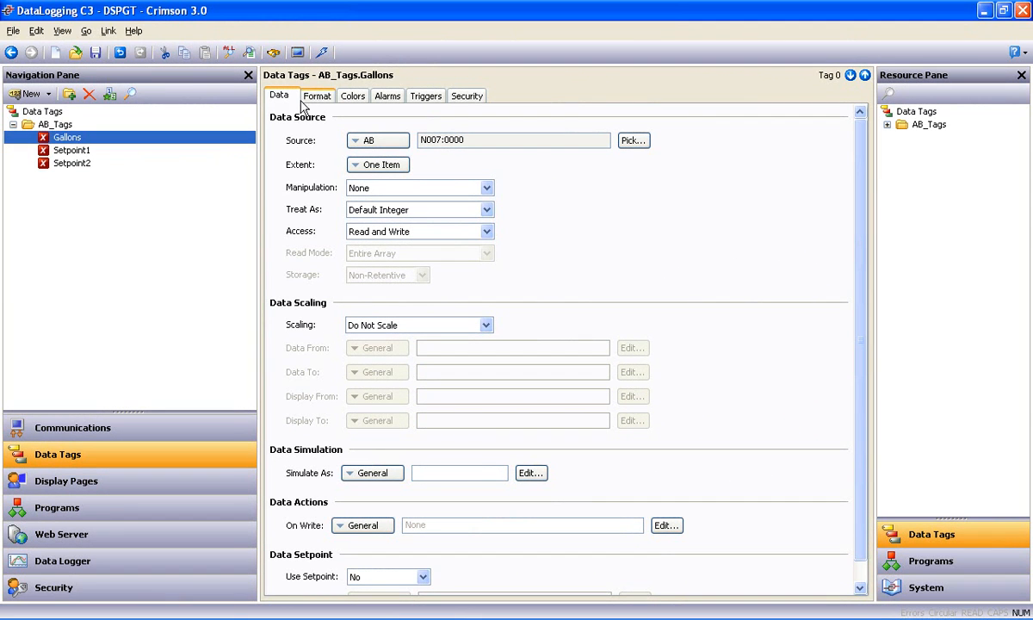
{"action": "left_click", "coordinate": [317, 97]}
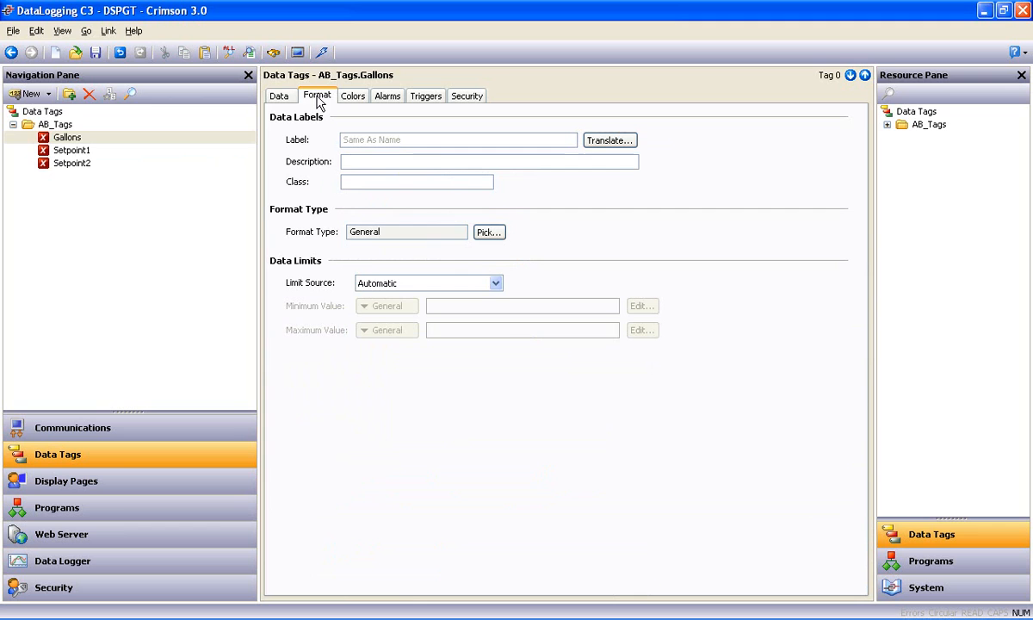
{"action": "mouse_move", "coordinate": [319, 171]}
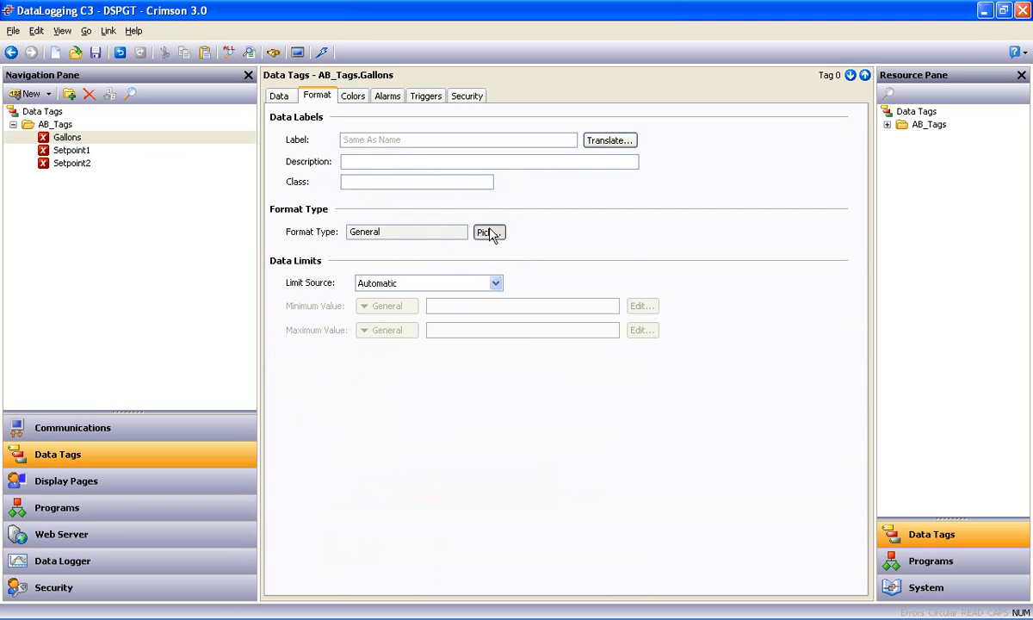
{"action": "left_click", "coordinate": [489, 233]}
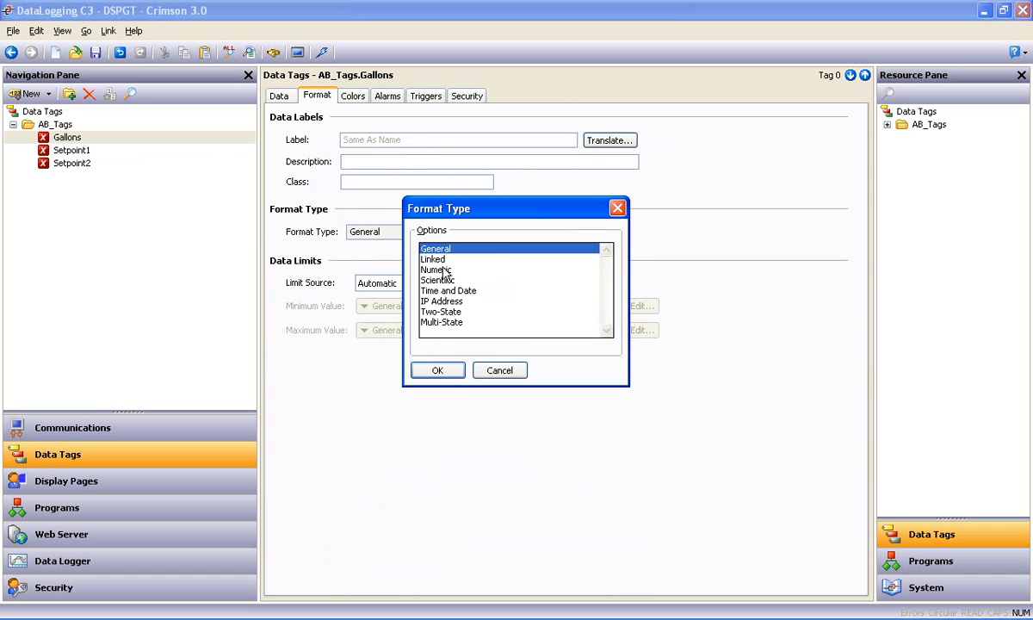
{"action": "left_click", "coordinate": [437, 369]}
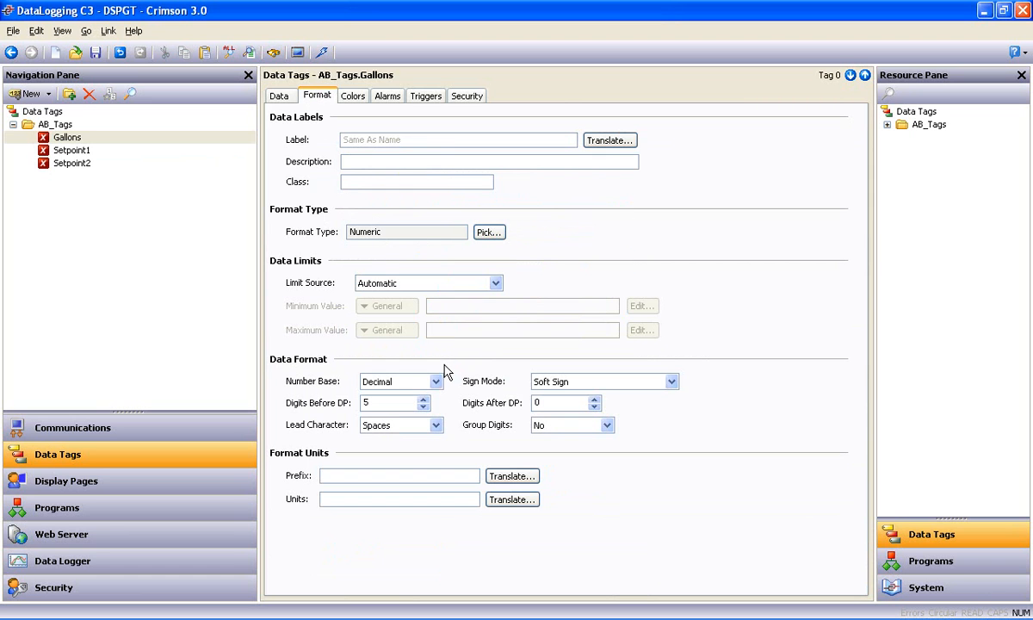
{"action": "mouse_move", "coordinate": [508, 424]}
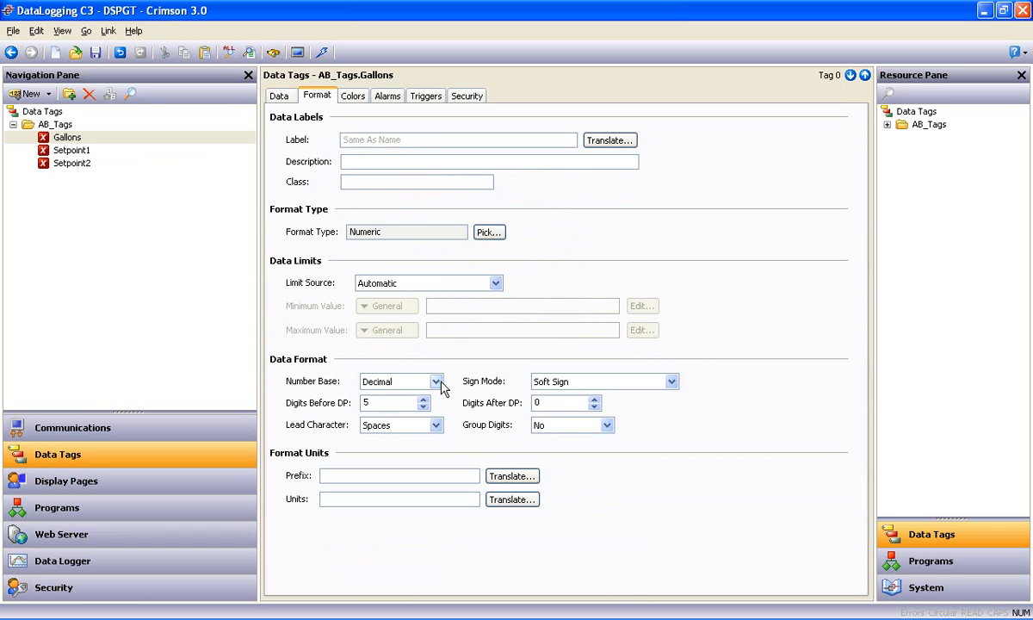
{"action": "left_click", "coordinate": [392, 403]}
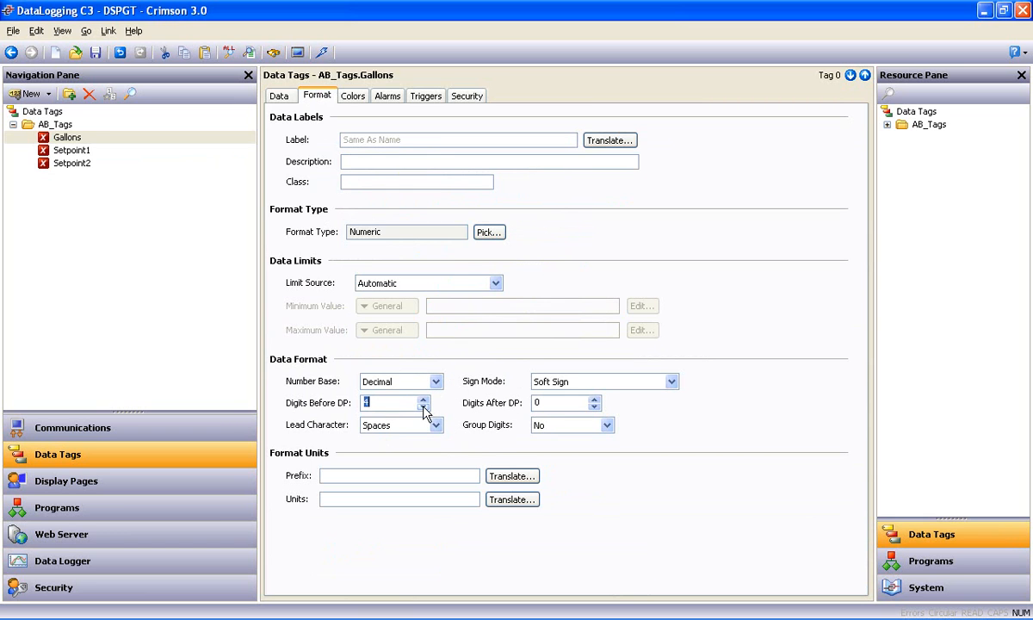
{"action": "left_click", "coordinate": [424, 400]}
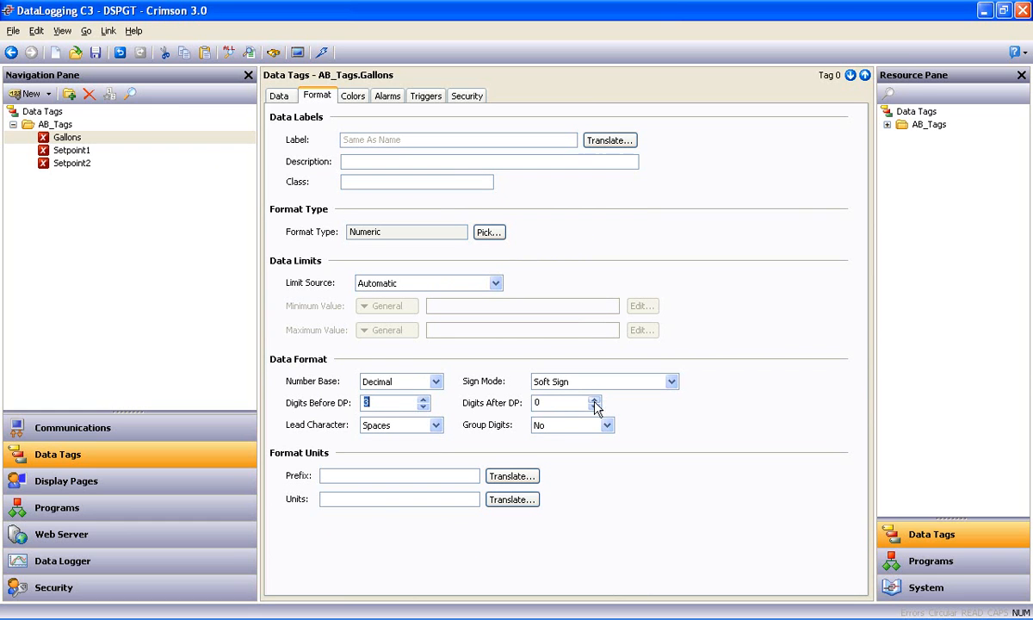
{"action": "left_click", "coordinate": [594, 399]}
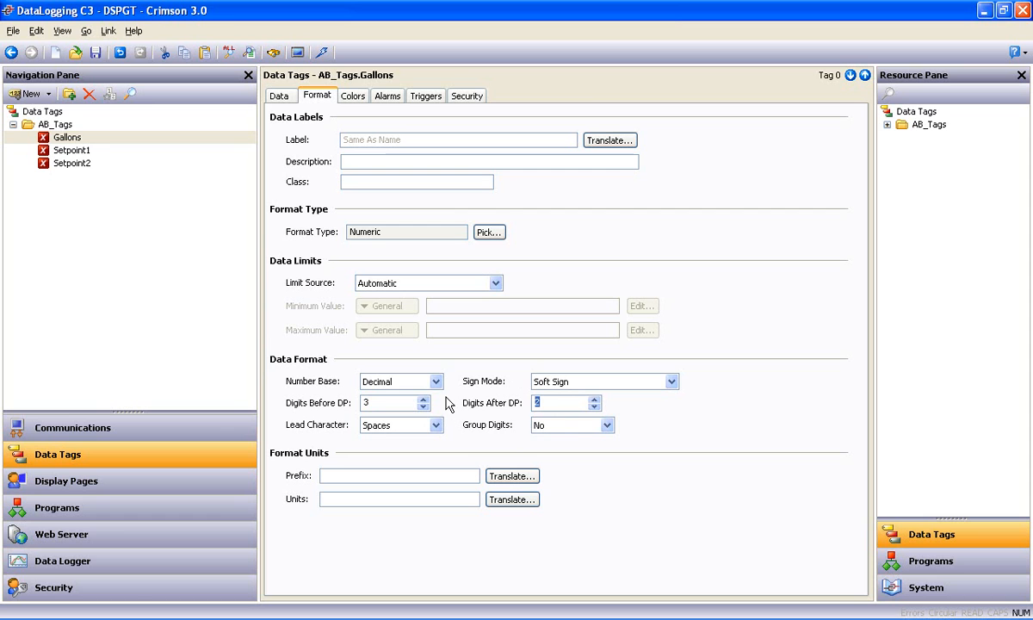
{"action": "mouse_move", "coordinate": [114, 252]}
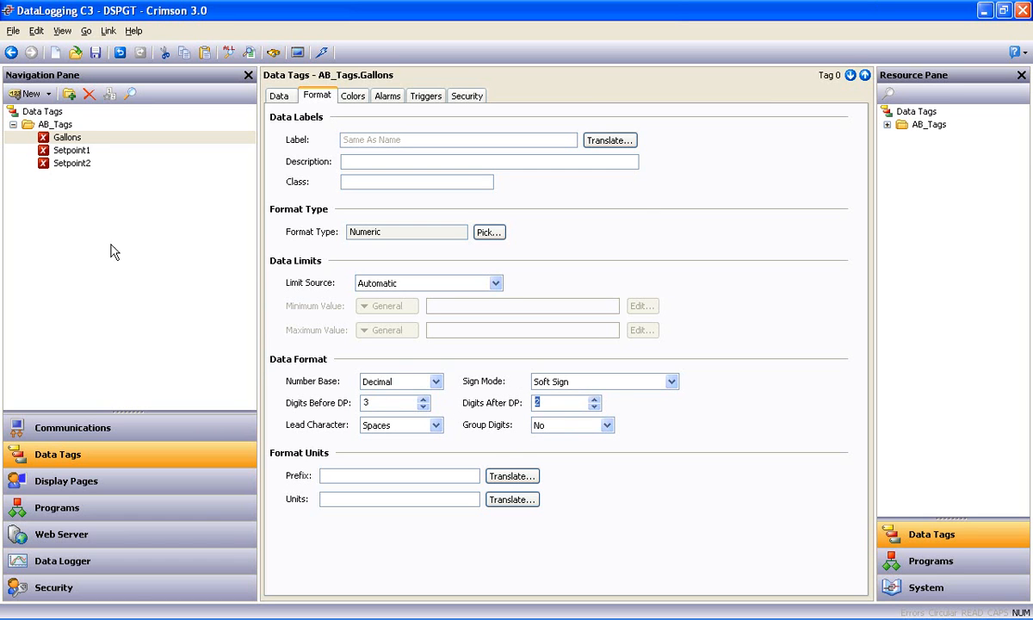
{"action": "mouse_move", "coordinate": [72, 241]}
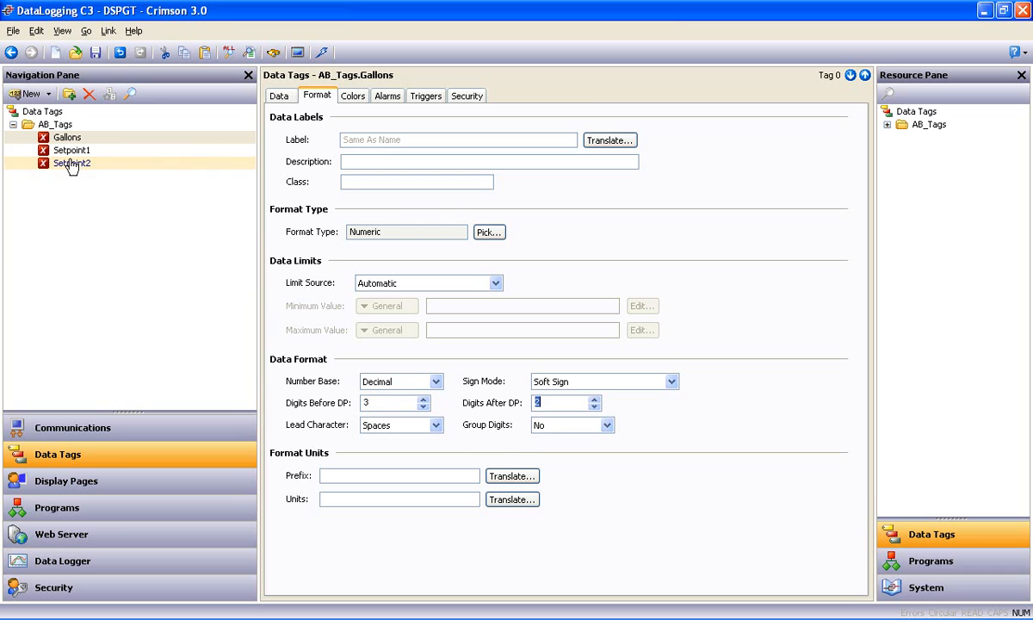
{"action": "mouse_move", "coordinate": [68, 172]}
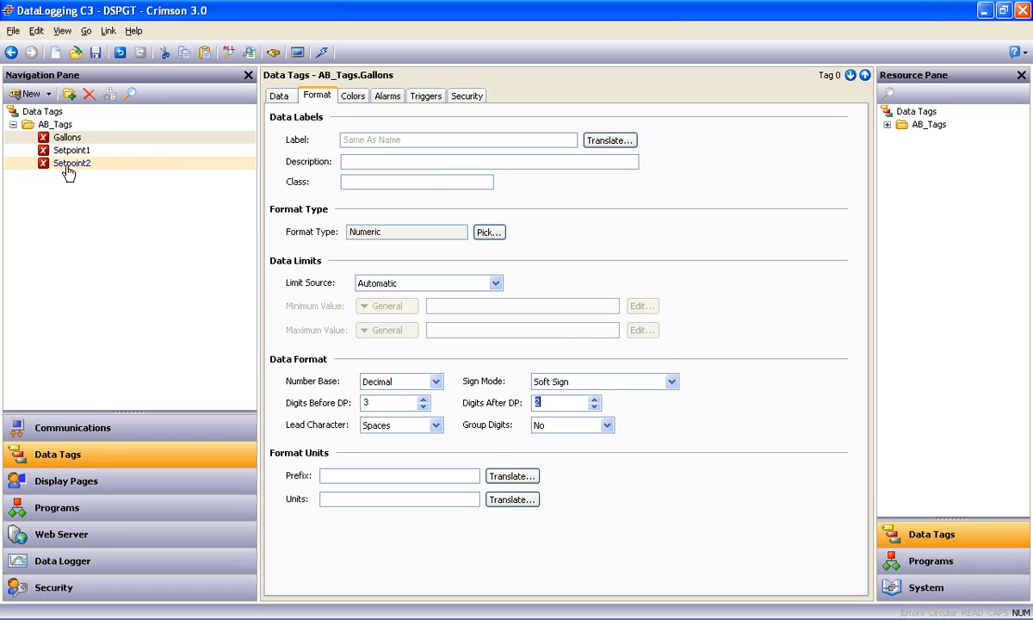
Copy Gallons' properties onto Setpoint1 and Setpoint2 via Copy From and confirm.
{"action": "left_click", "coordinate": [70, 150]}
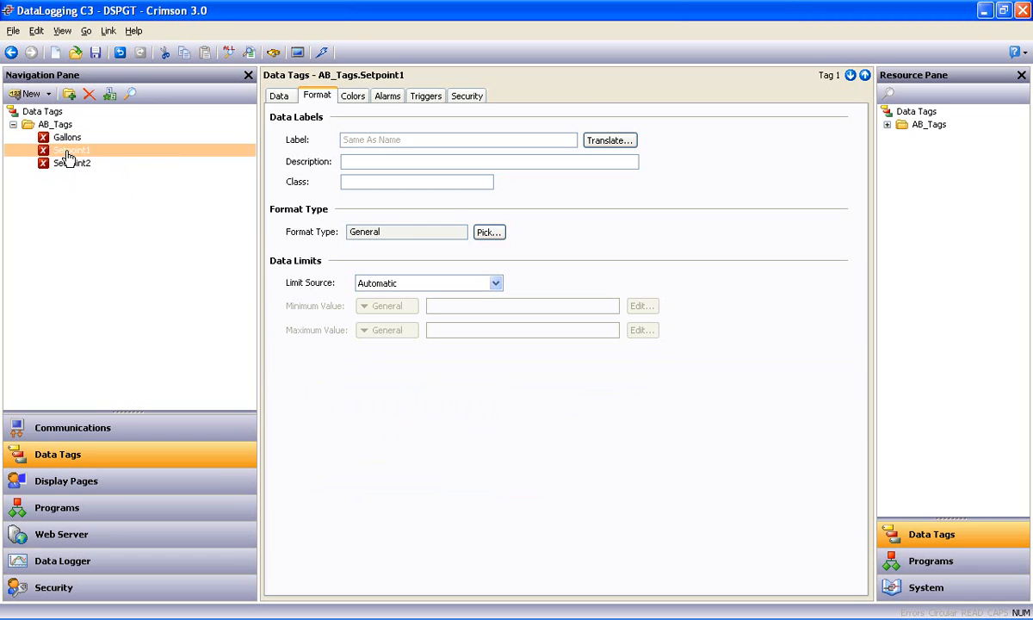
{"action": "left_click", "coordinate": [73, 162]}
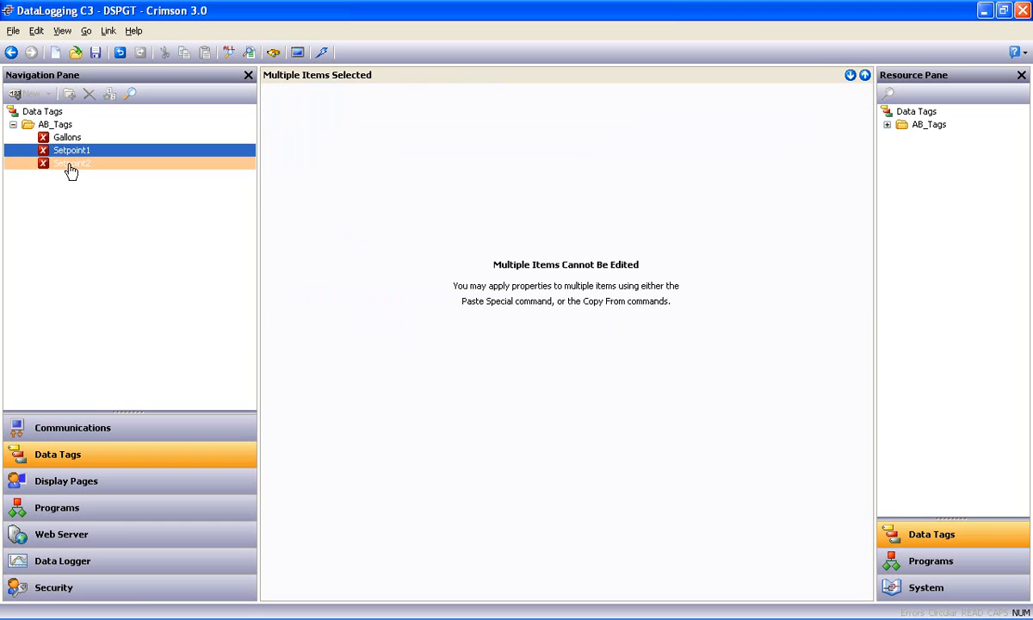
{"action": "right_click", "coordinate": [73, 163]}
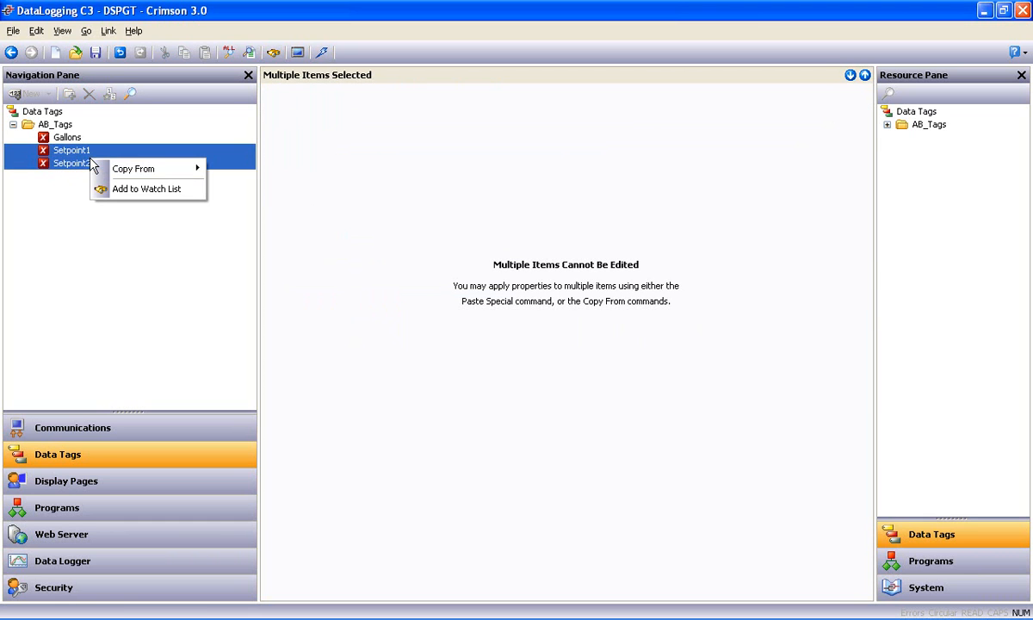
{"action": "mouse_move", "coordinate": [134, 169]}
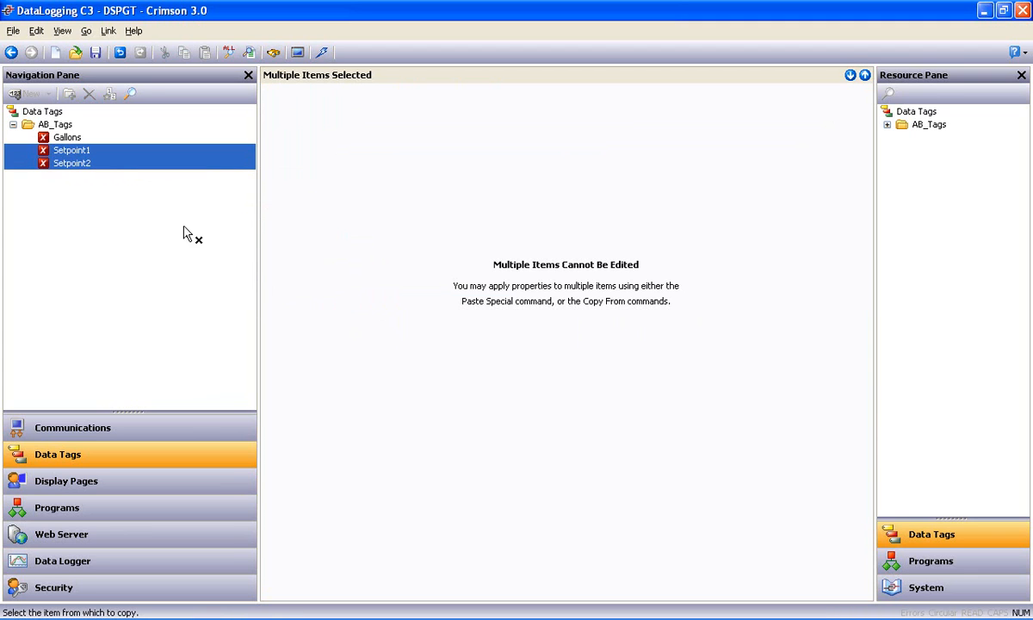
{"action": "mouse_move", "coordinate": [96, 217]}
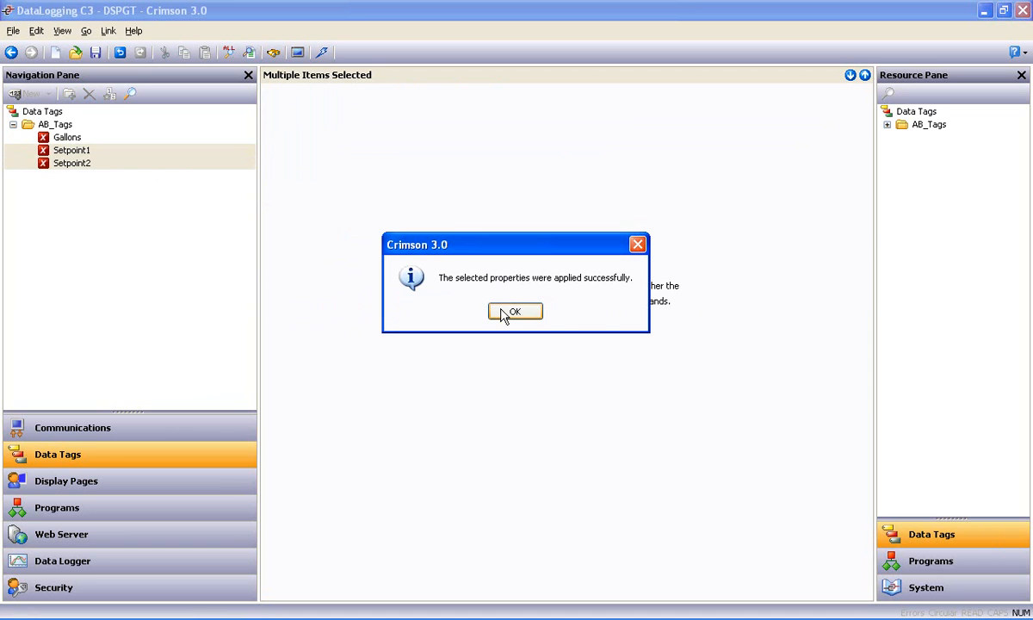
{"action": "left_click", "coordinate": [515, 310]}
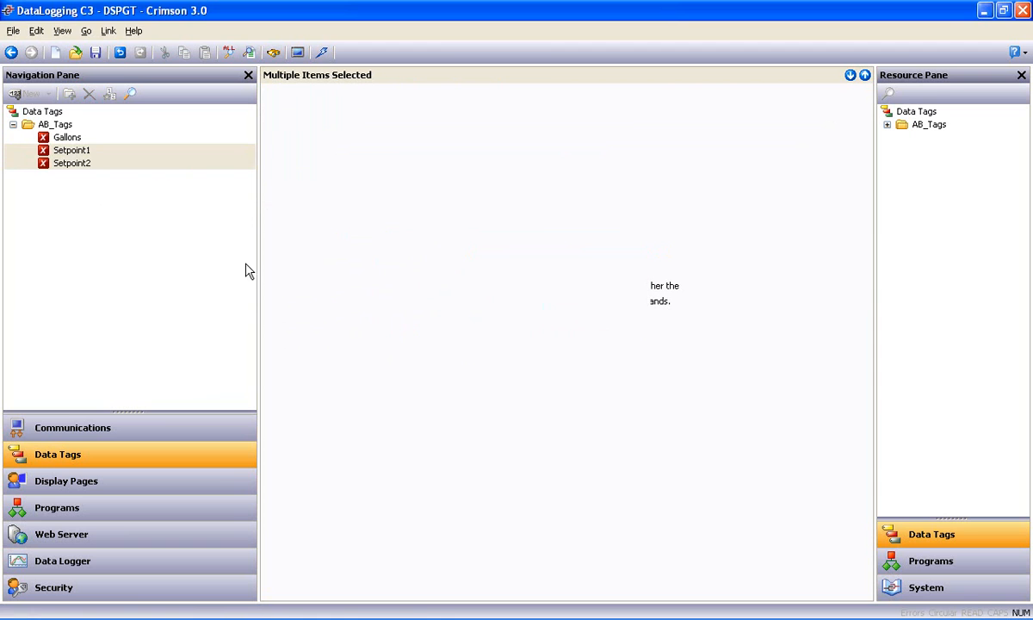
{"action": "left_click", "coordinate": [67, 138]}
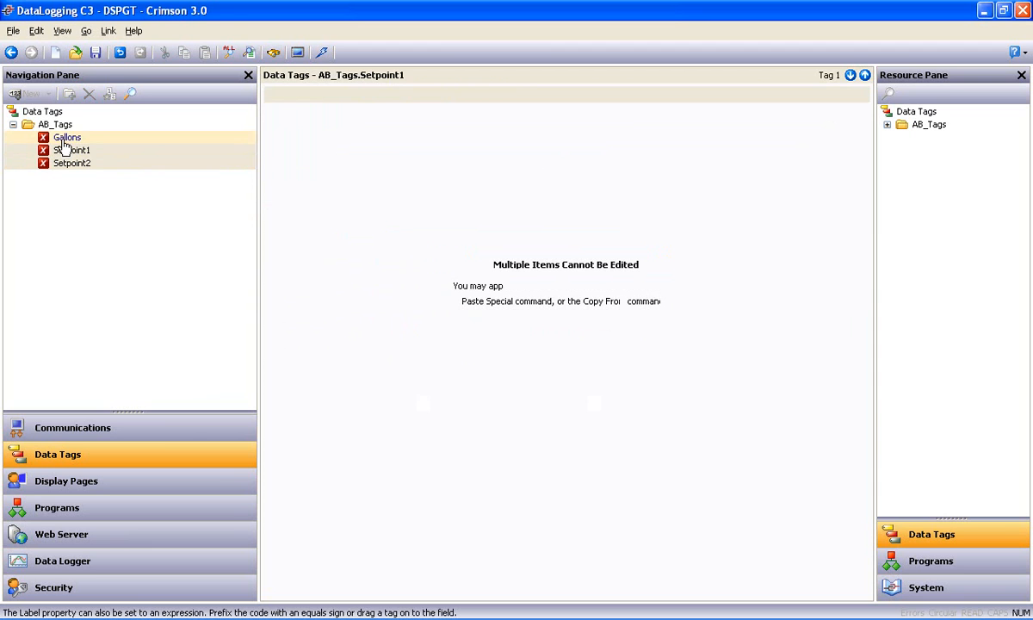
{"action": "left_click", "coordinate": [67, 138]}
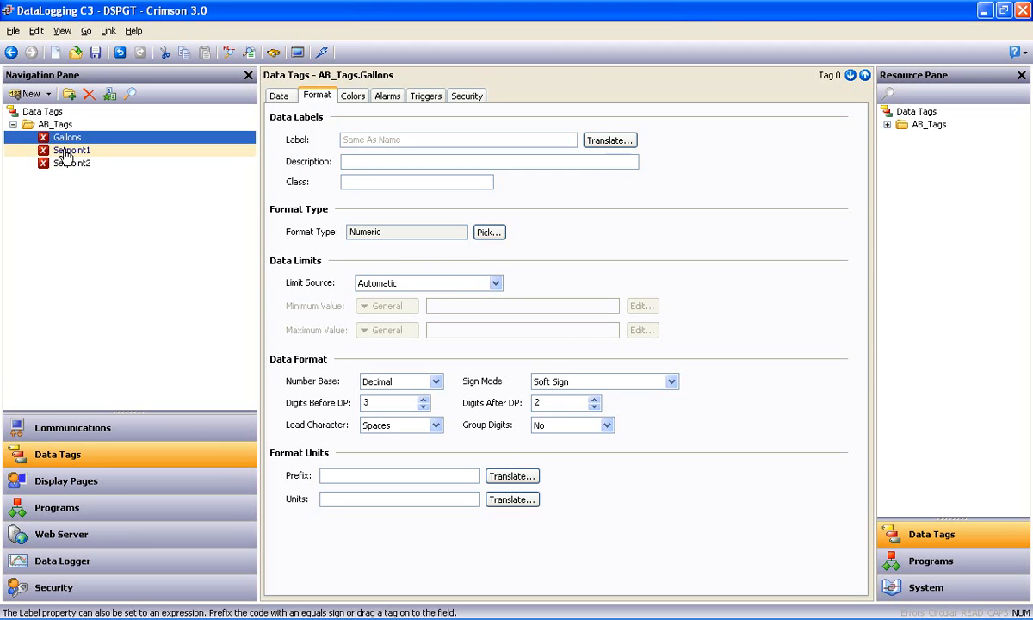
Continue in the recovered copy of the DataLogging C3 database with Gallons' format shown.
{"action": "left_click", "coordinate": [71, 162]}
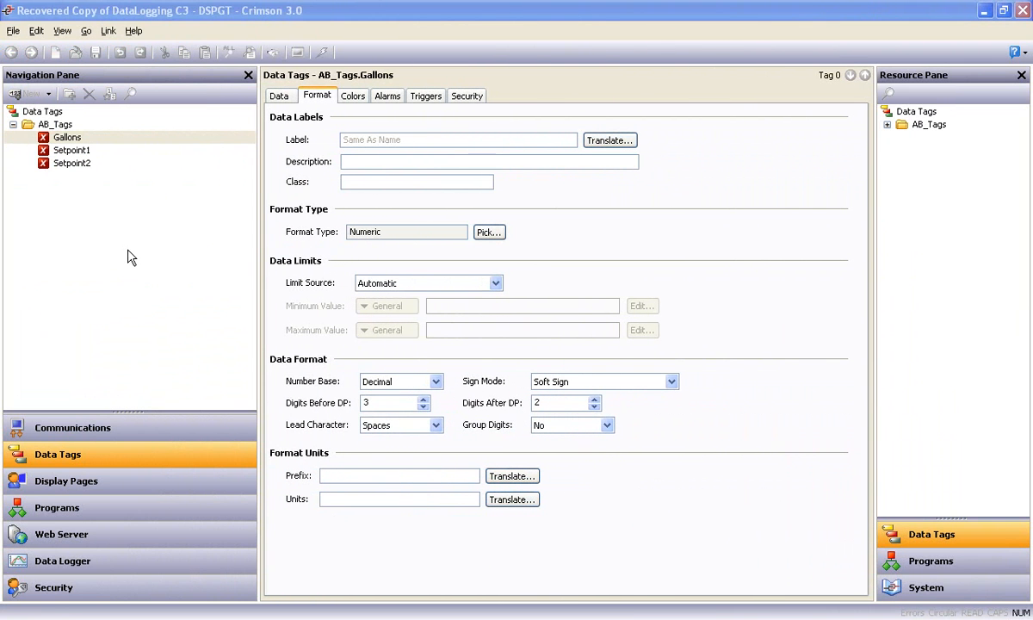
{"action": "mouse_move", "coordinate": [78, 561]}
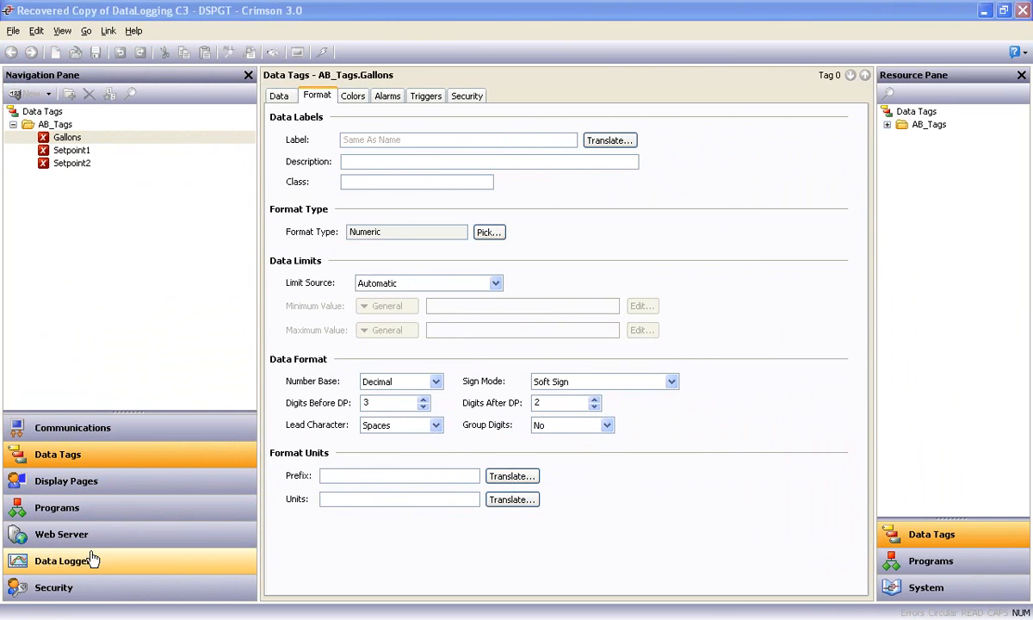
Add a new log in the Data Logger and rename it AB.
{"action": "left_click", "coordinate": [62, 562]}
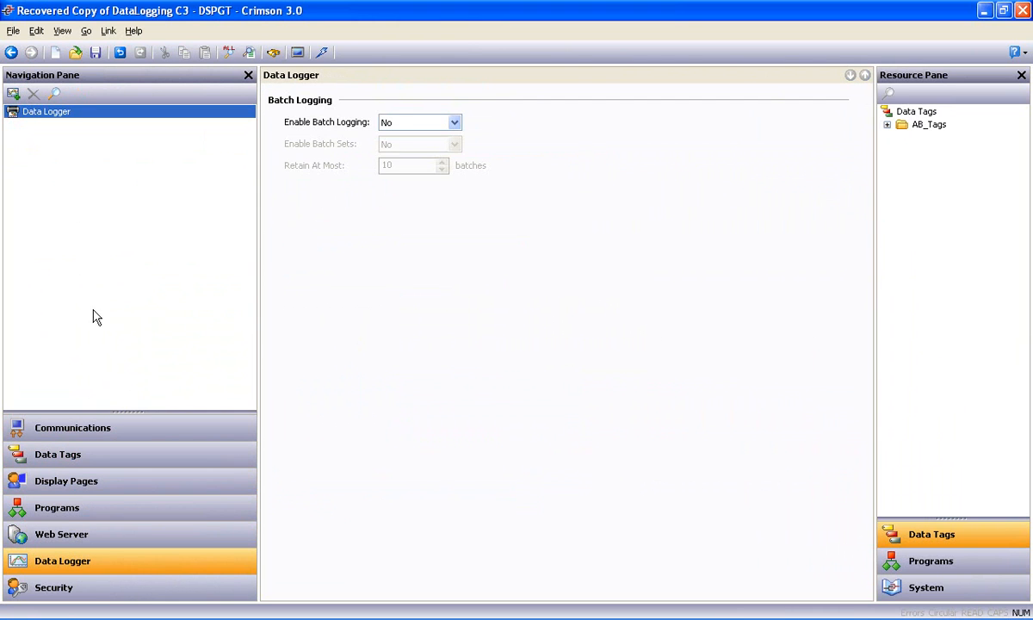
{"action": "mouse_move", "coordinate": [43, 128]}
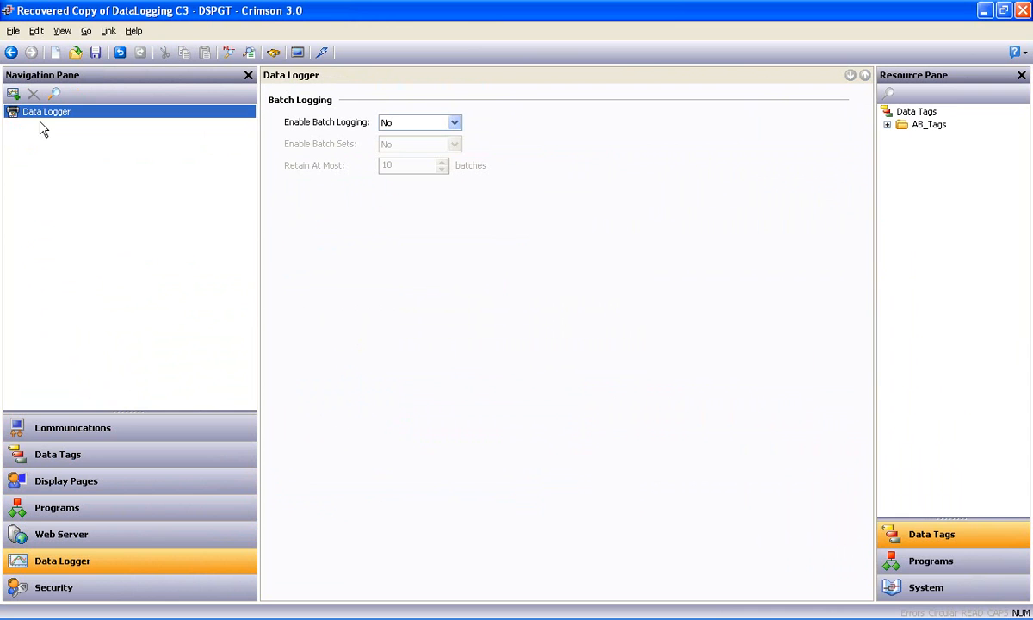
{"action": "left_click", "coordinate": [14, 93]}
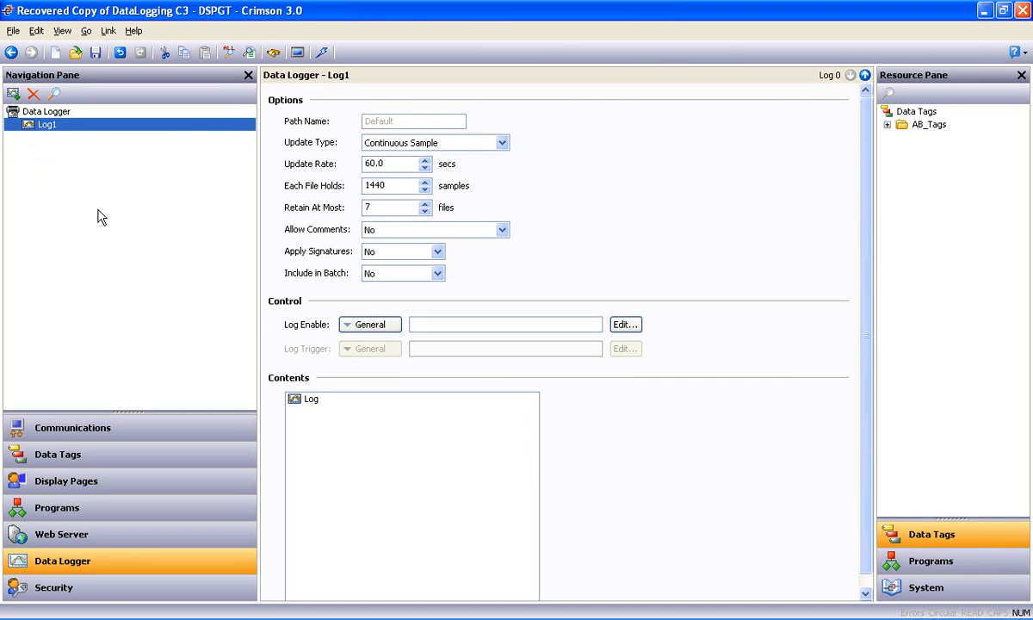
{"action": "double_click", "coordinate": [46, 124]}
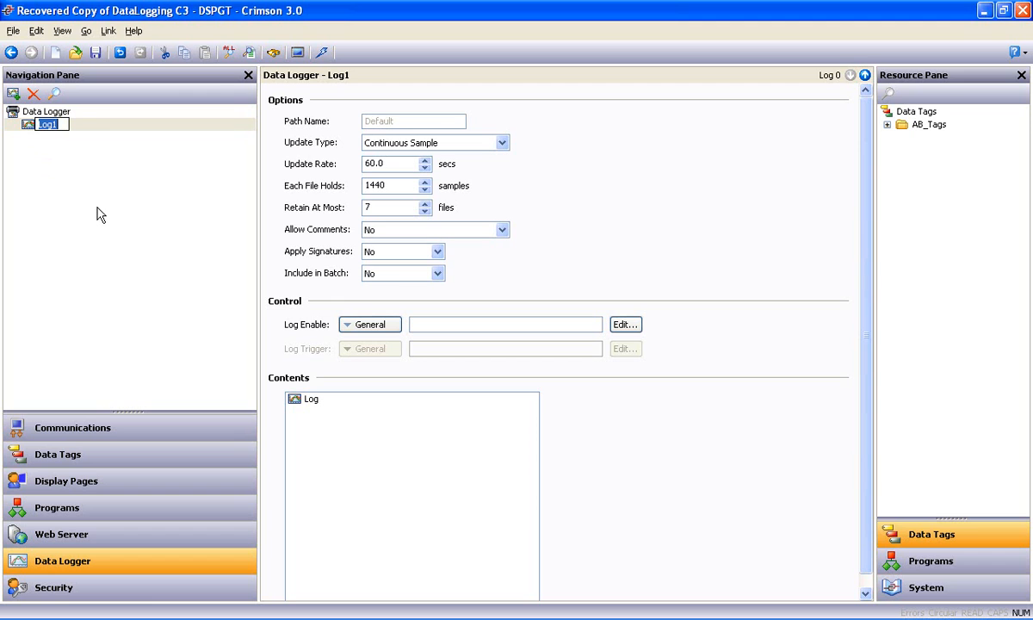
{"action": "type", "text": "AB"}
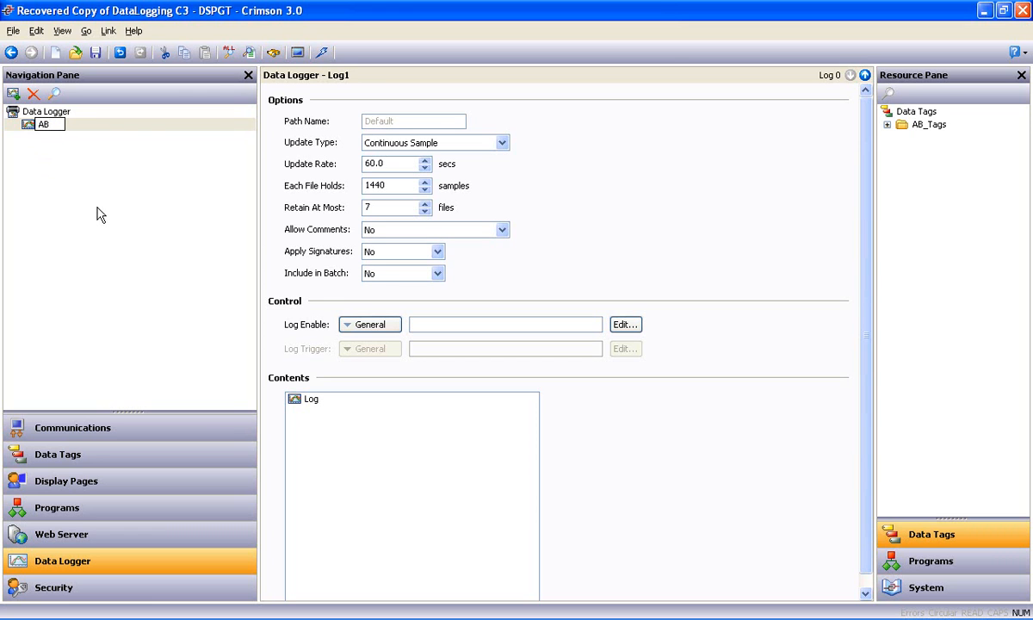
{"action": "left_click", "coordinate": [45, 124]}
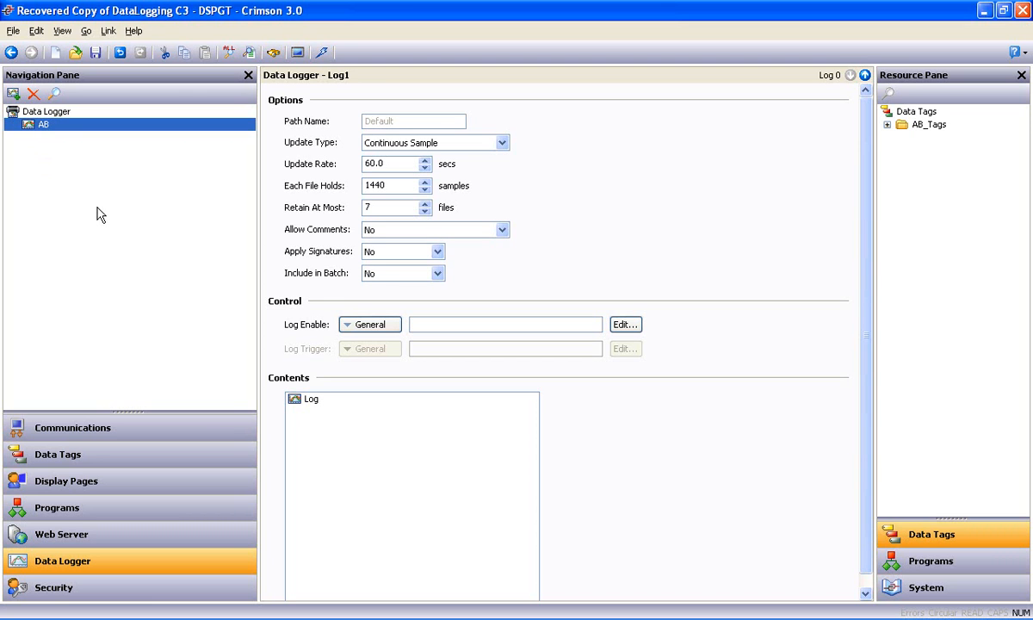
{"action": "mouse_move", "coordinate": [345, 141]}
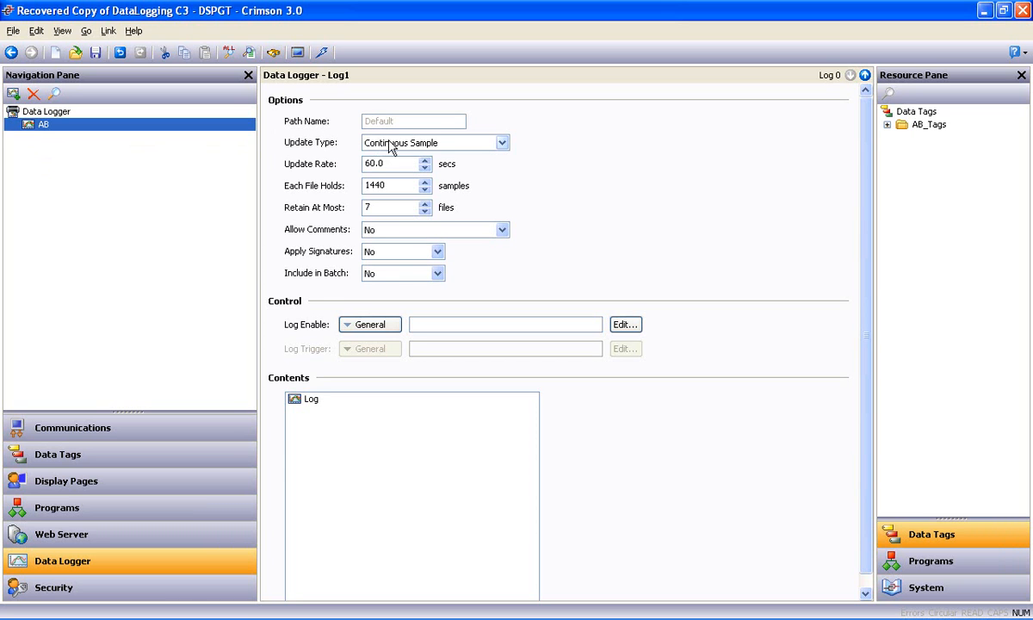
{"action": "mouse_move", "coordinate": [434, 146]}
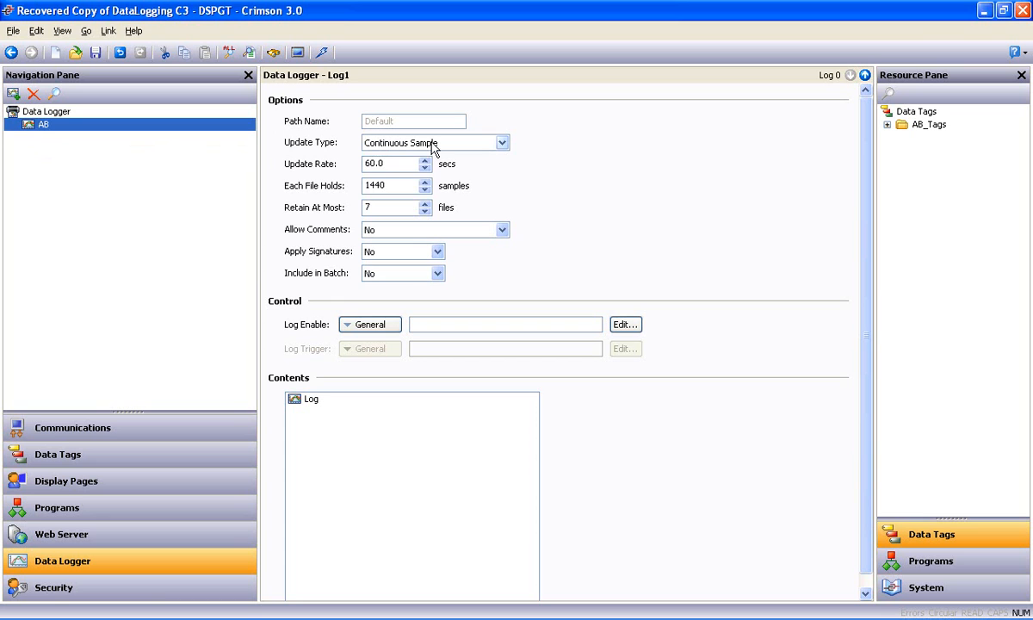
{"action": "mouse_move", "coordinate": [378, 178]}
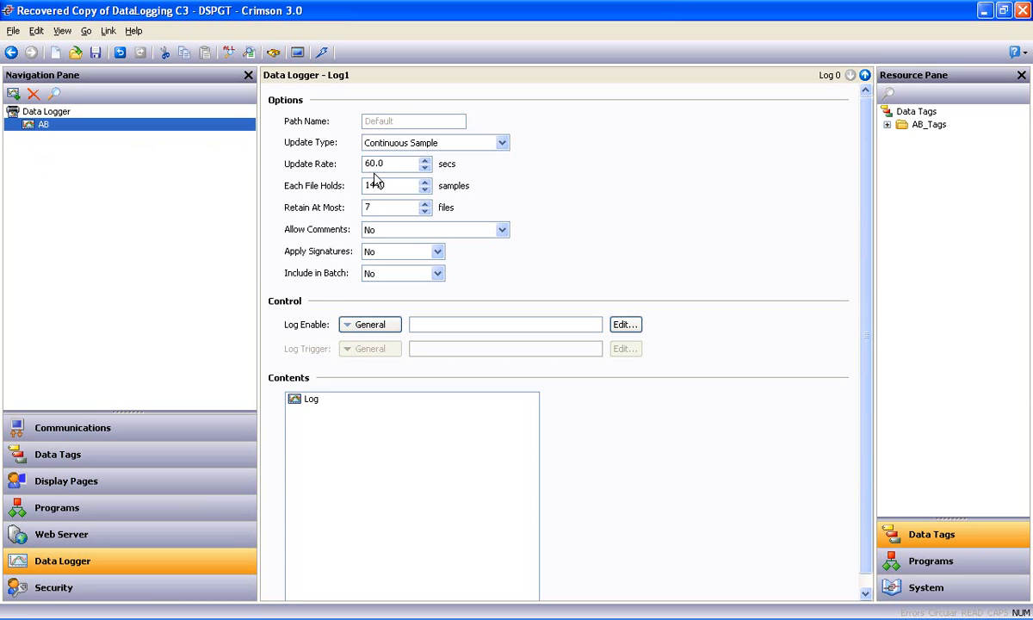
Keep continuous sampling, set update rate 2 s, 1800 samples per file and retain 24 files.
{"action": "left_click", "coordinate": [503, 141]}
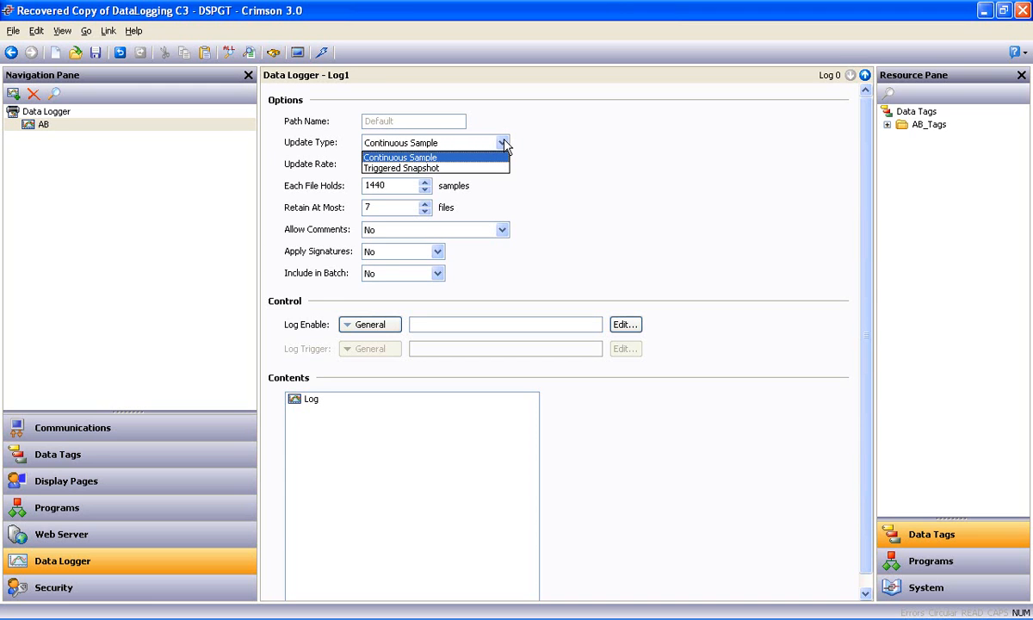
{"action": "left_click", "coordinate": [399, 157]}
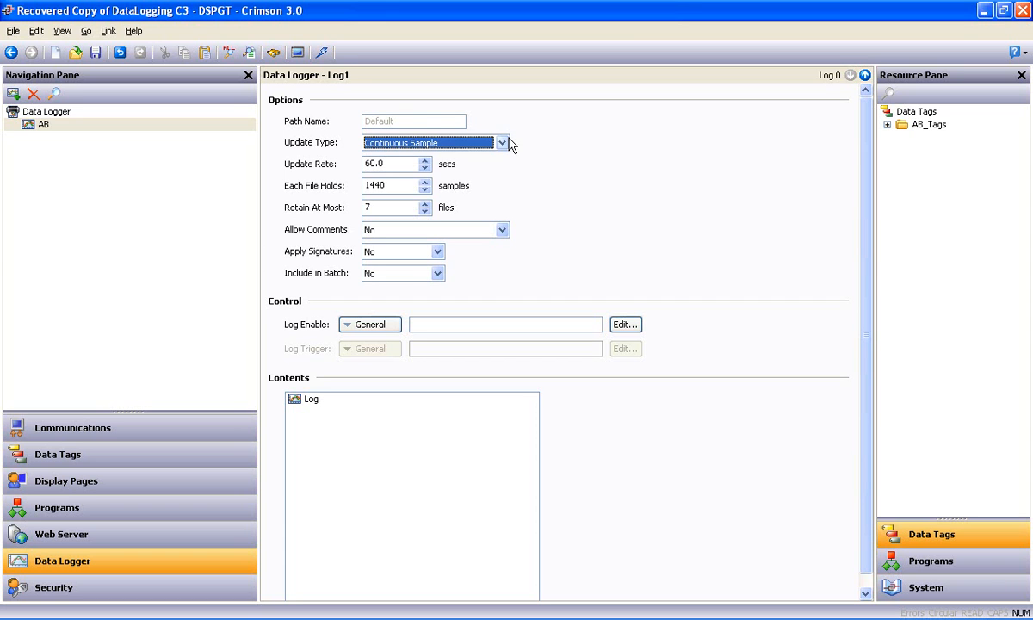
{"action": "mouse_move", "coordinate": [420, 152]}
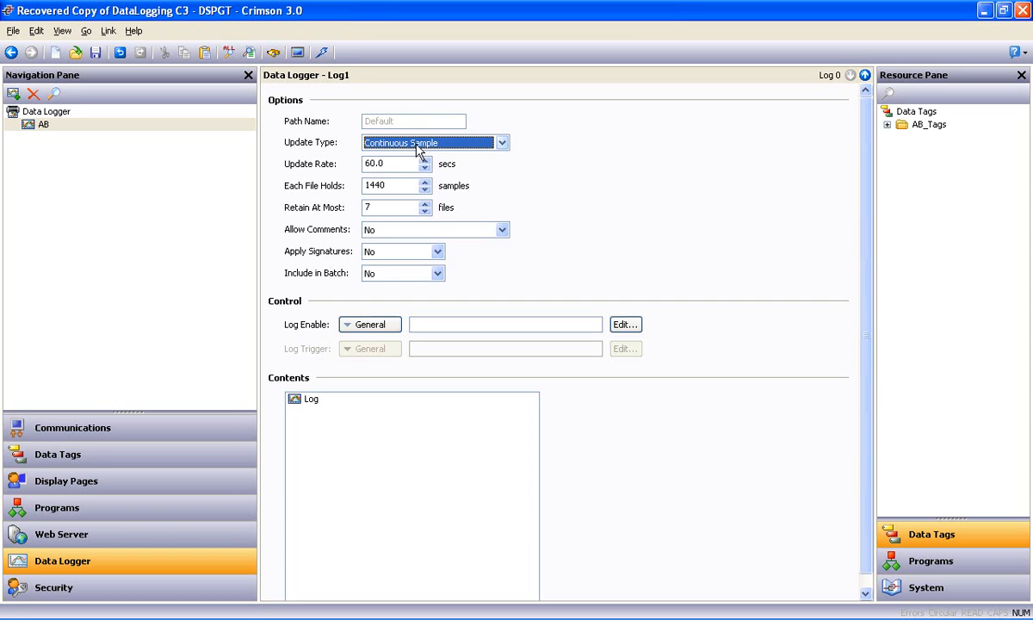
{"action": "mouse_move", "coordinate": [385, 163]}
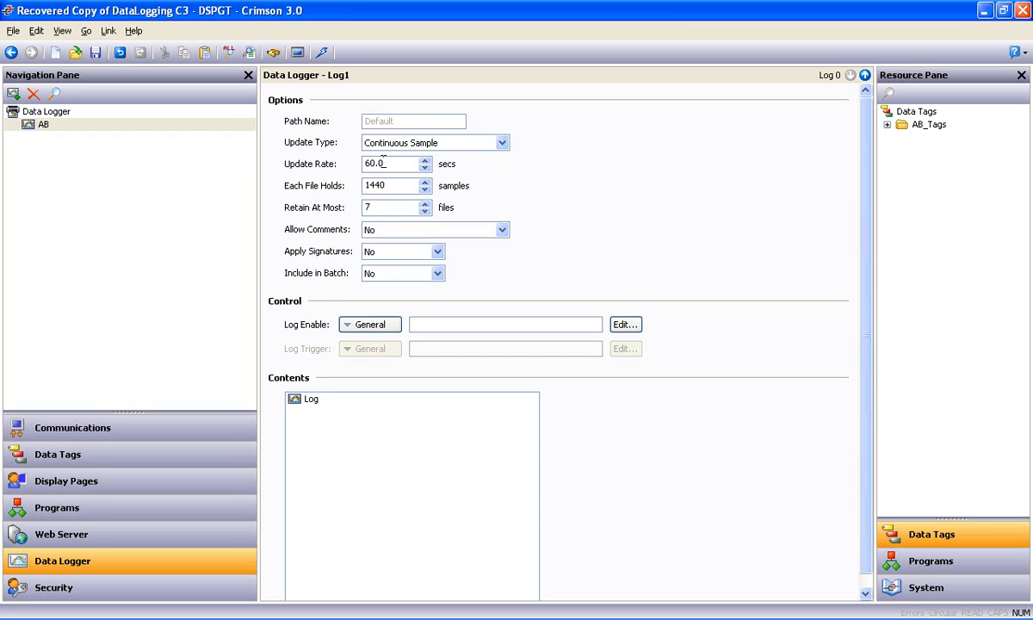
{"action": "type", "text": "2"}
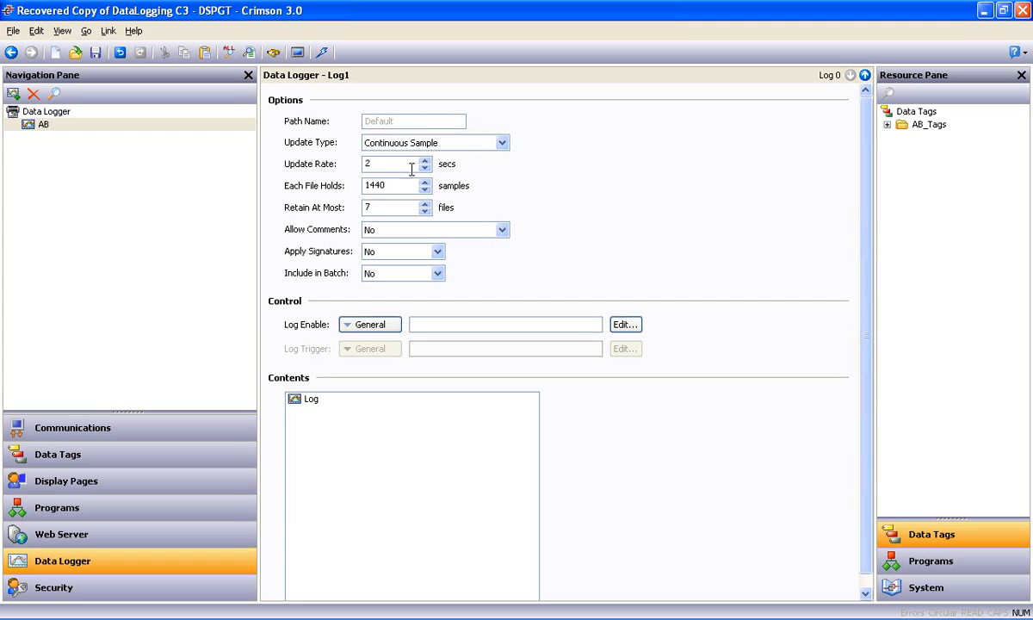
{"action": "double_click", "coordinate": [392, 163]}
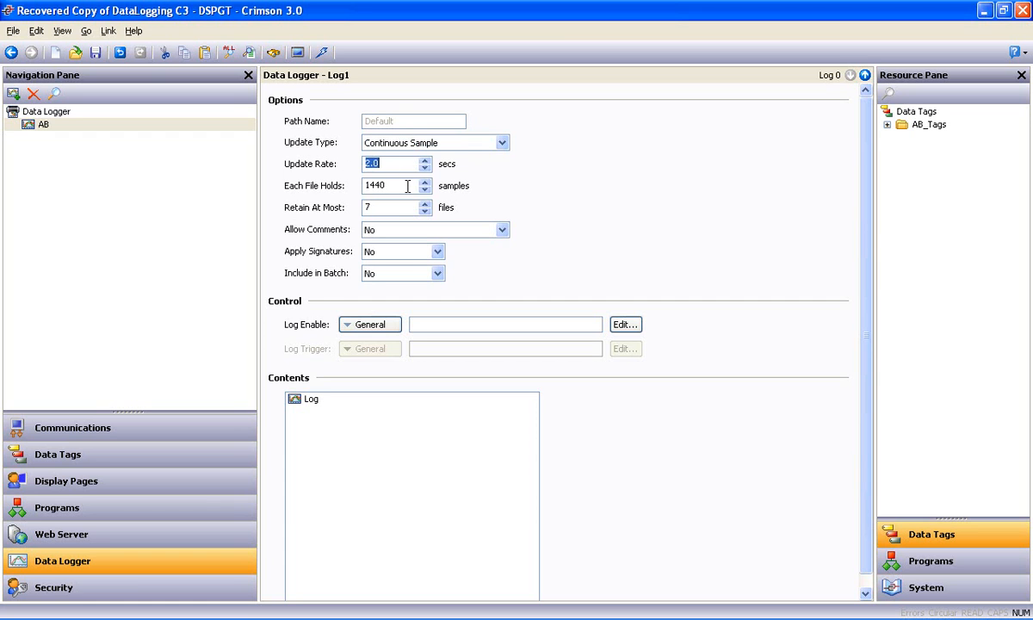
{"action": "type", "text": "1800"}
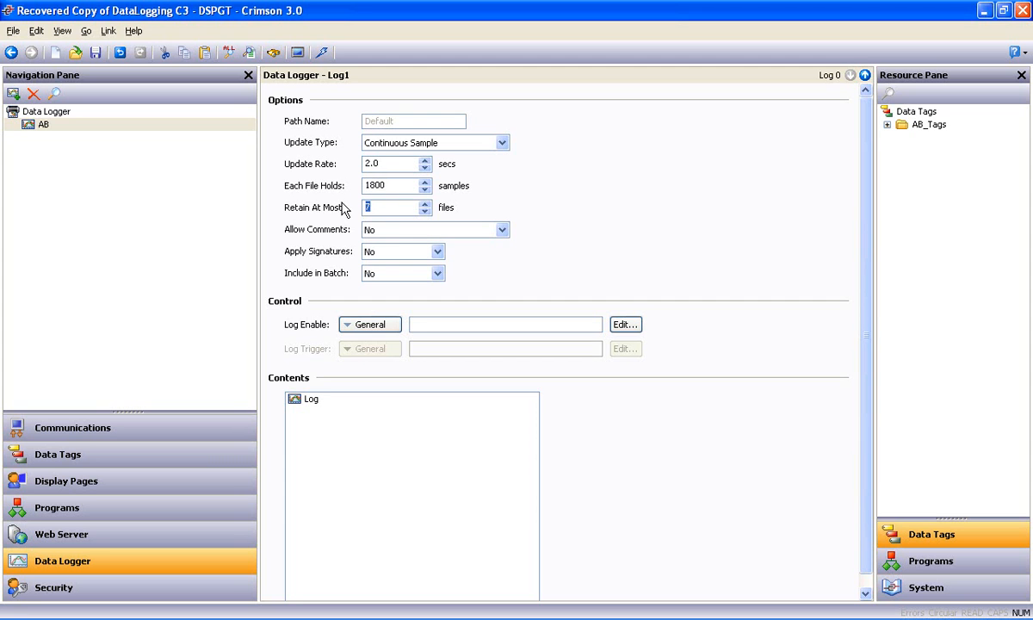
{"action": "type", "text": "24"}
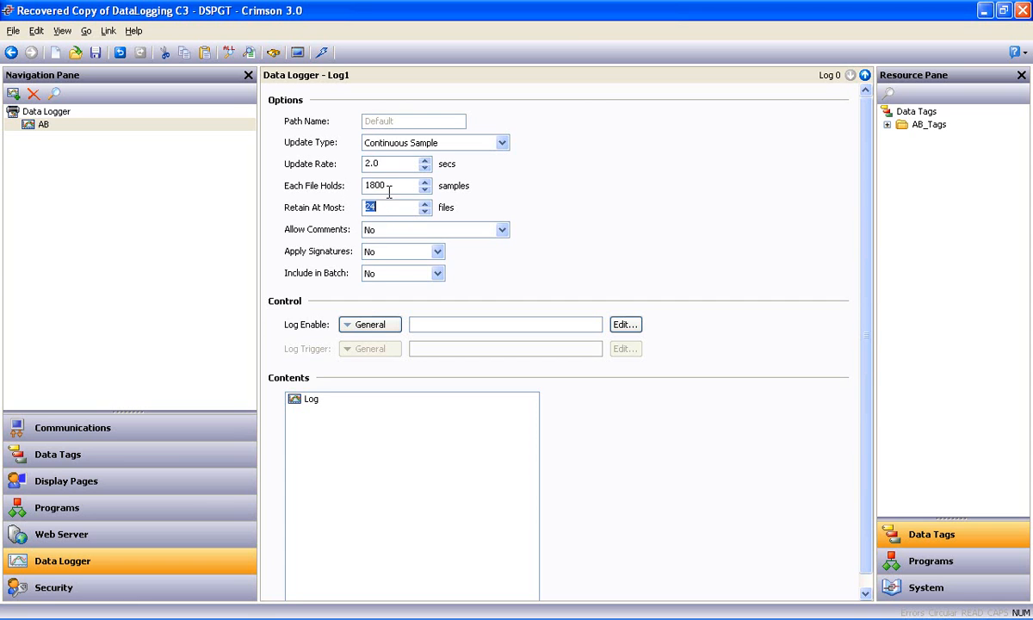
{"action": "mouse_move", "coordinate": [399, 201]}
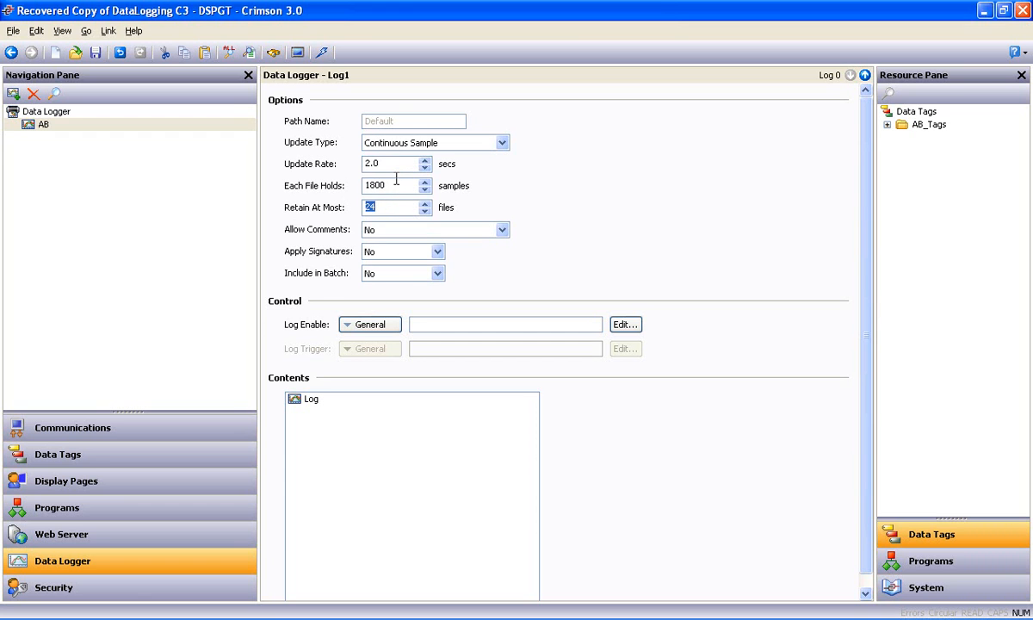
{"action": "mouse_move", "coordinate": [513, 161]}
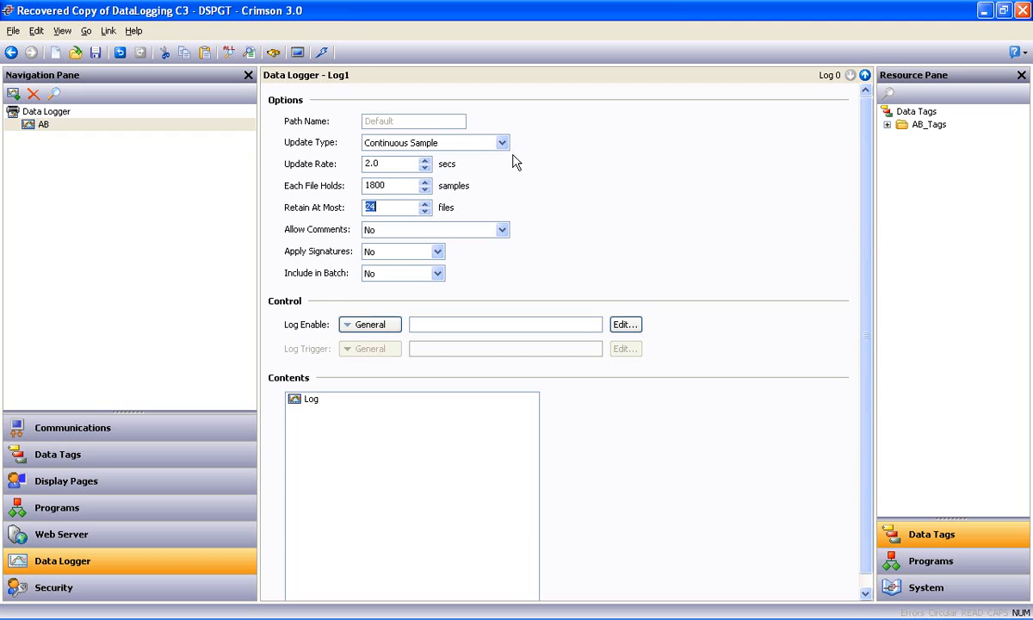
{"action": "mouse_move", "coordinate": [566, 178]}
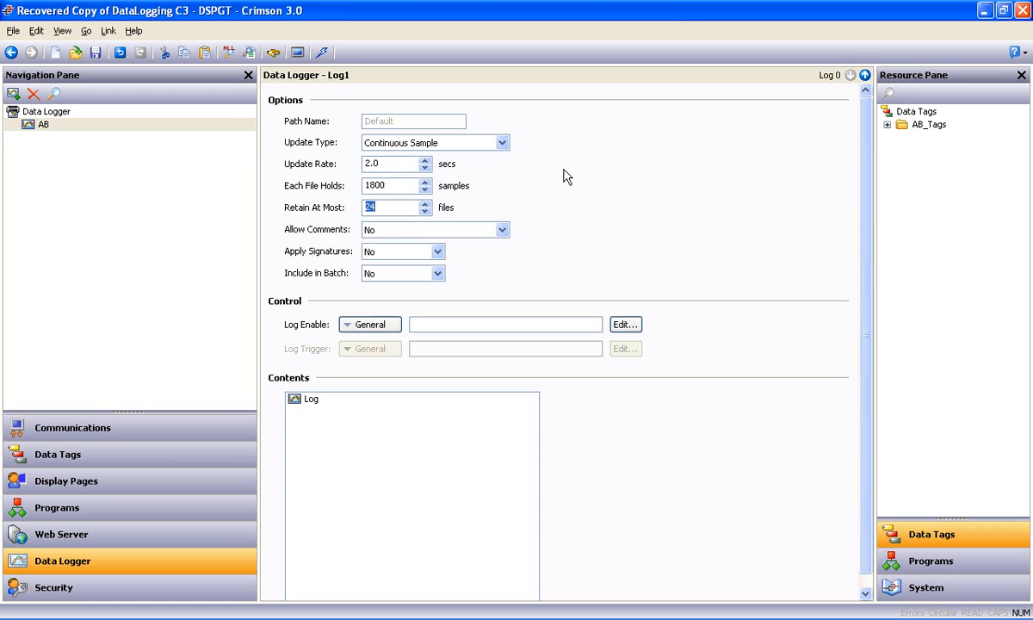
{"action": "mouse_move", "coordinate": [579, 175]}
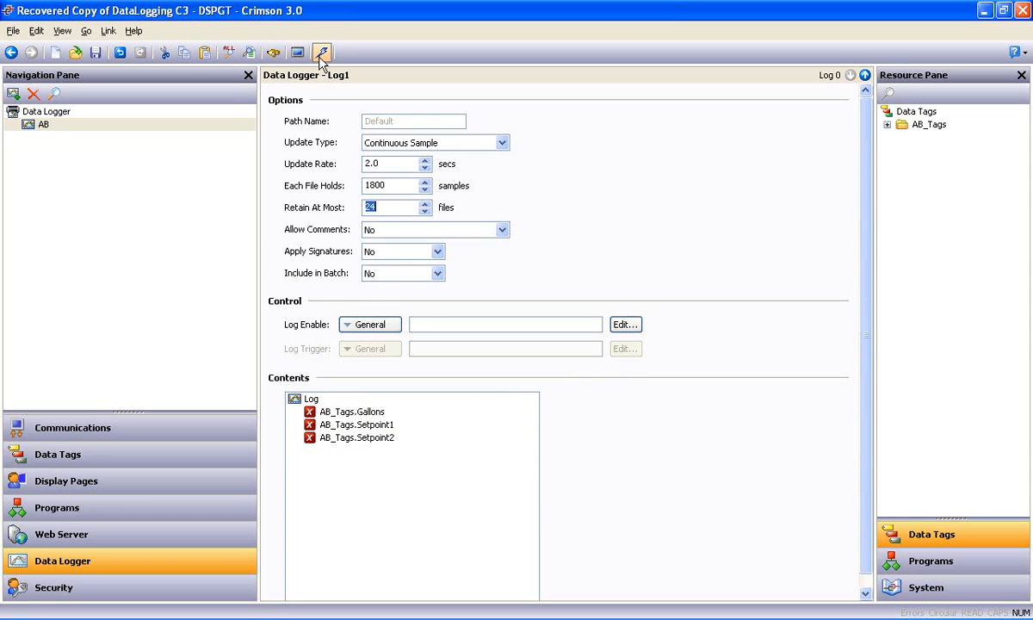
{"action": "mouse_move", "coordinate": [322, 52]}
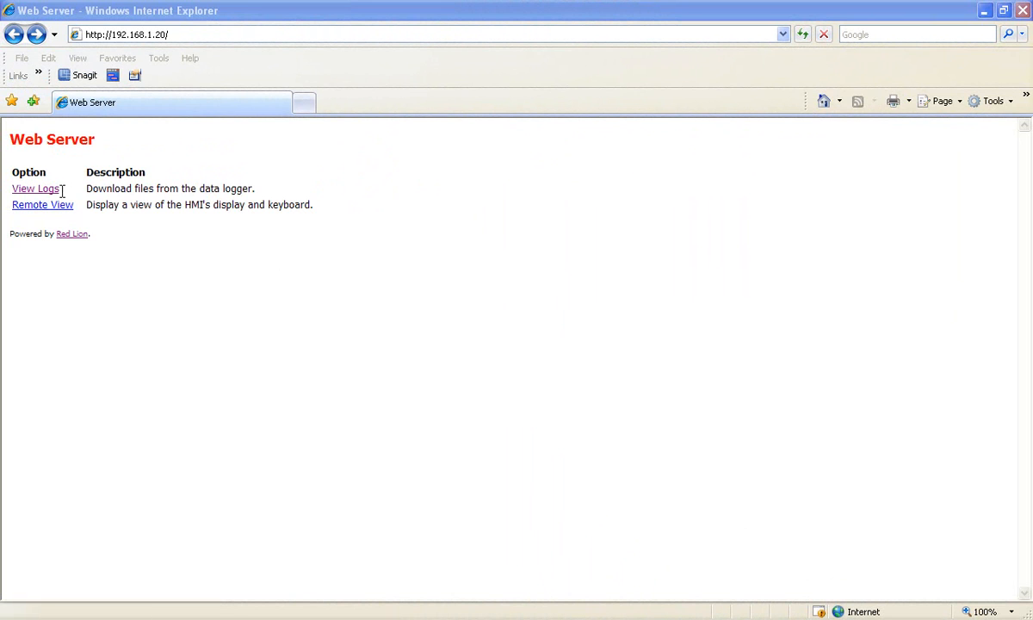
{"action": "mouse_move", "coordinate": [76, 156]}
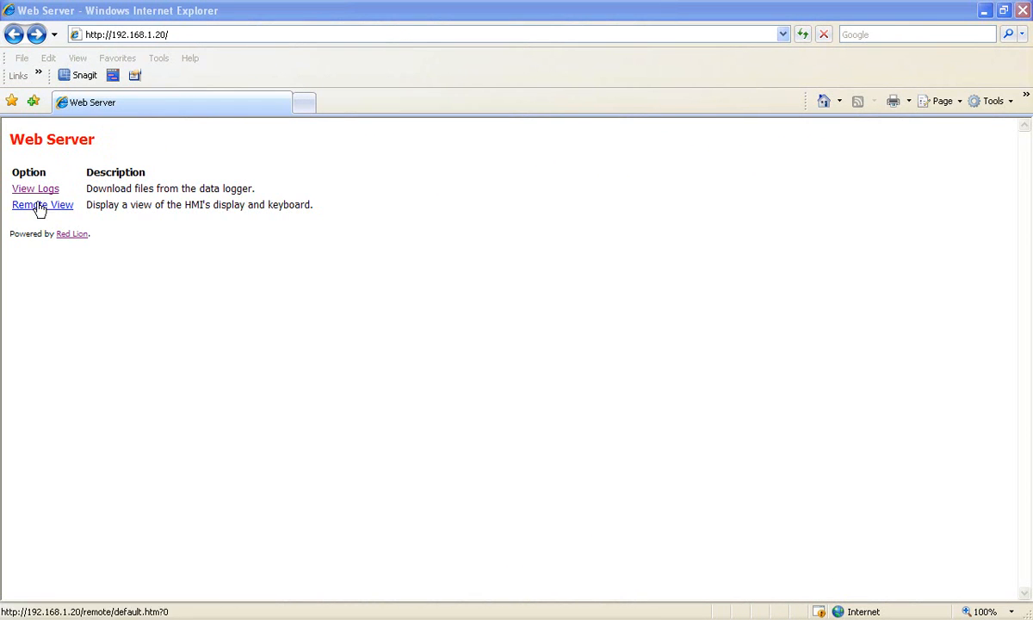
Browse View Logs to the AB directory and start downloading the 10060213.CSV log.
{"action": "left_click", "coordinate": [35, 188]}
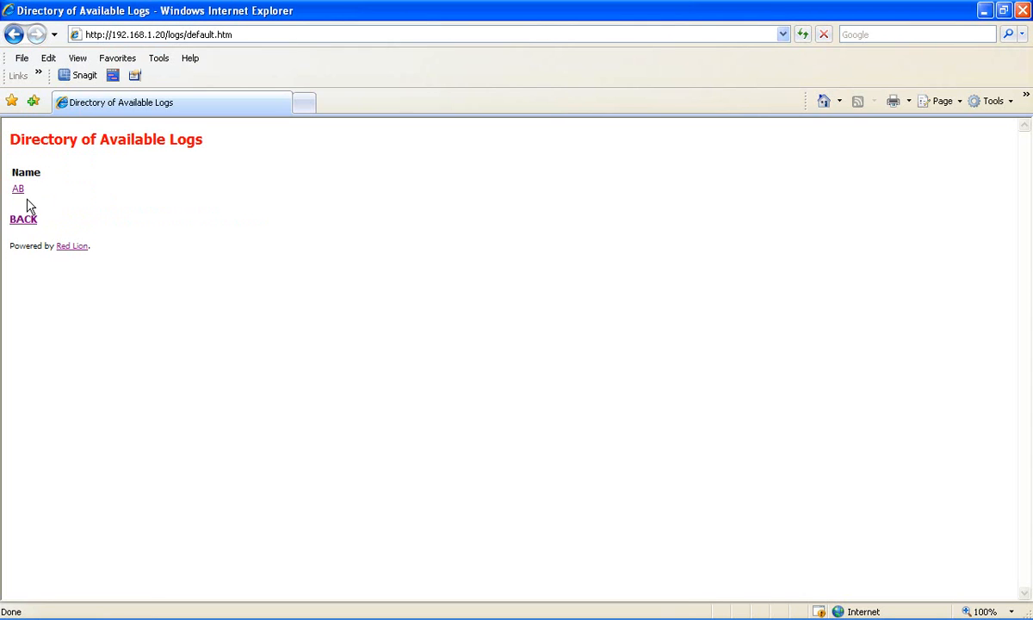
{"action": "left_click", "coordinate": [17, 188]}
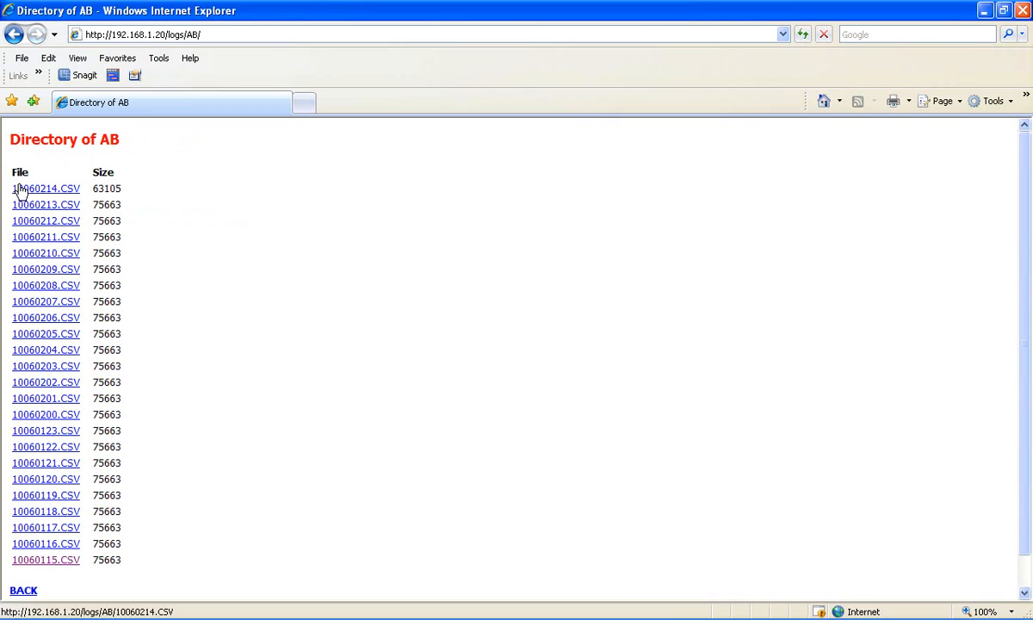
{"action": "mouse_move", "coordinate": [41, 398]}
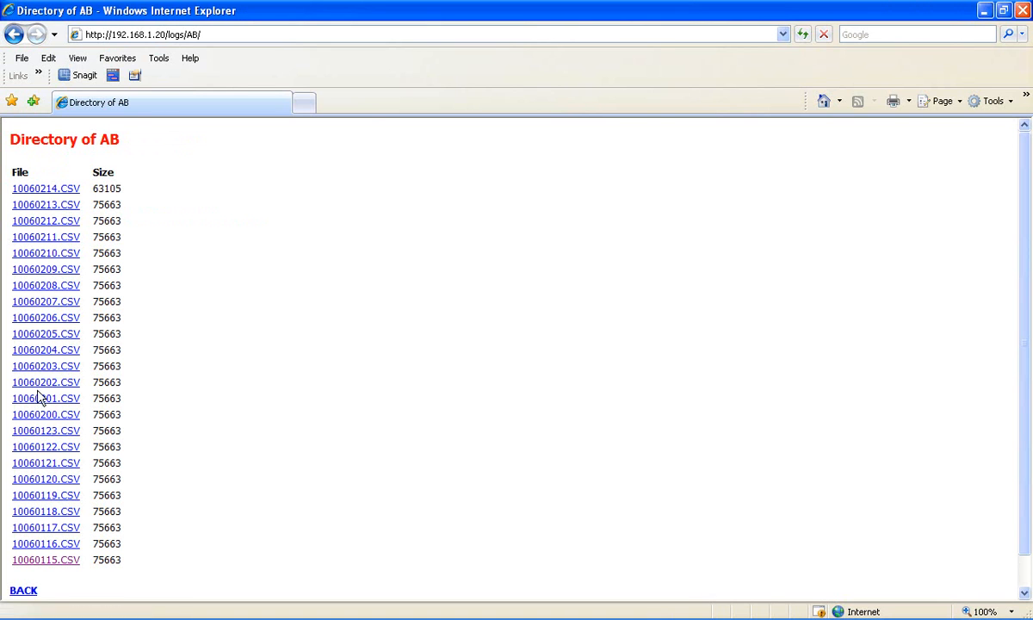
{"action": "mouse_move", "coordinate": [31, 458]}
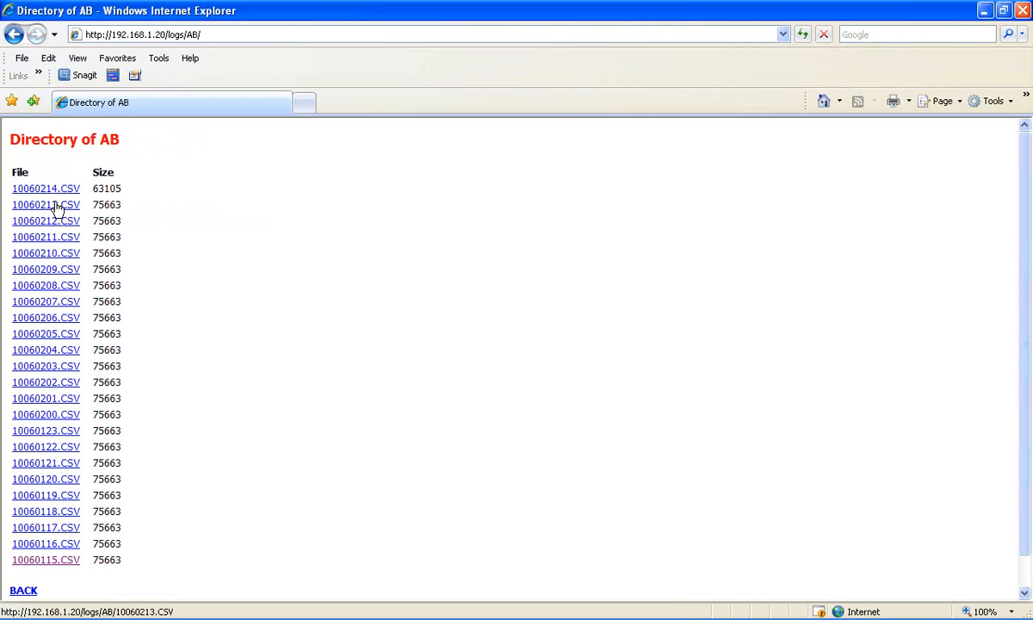
{"action": "left_click", "coordinate": [44, 203]}
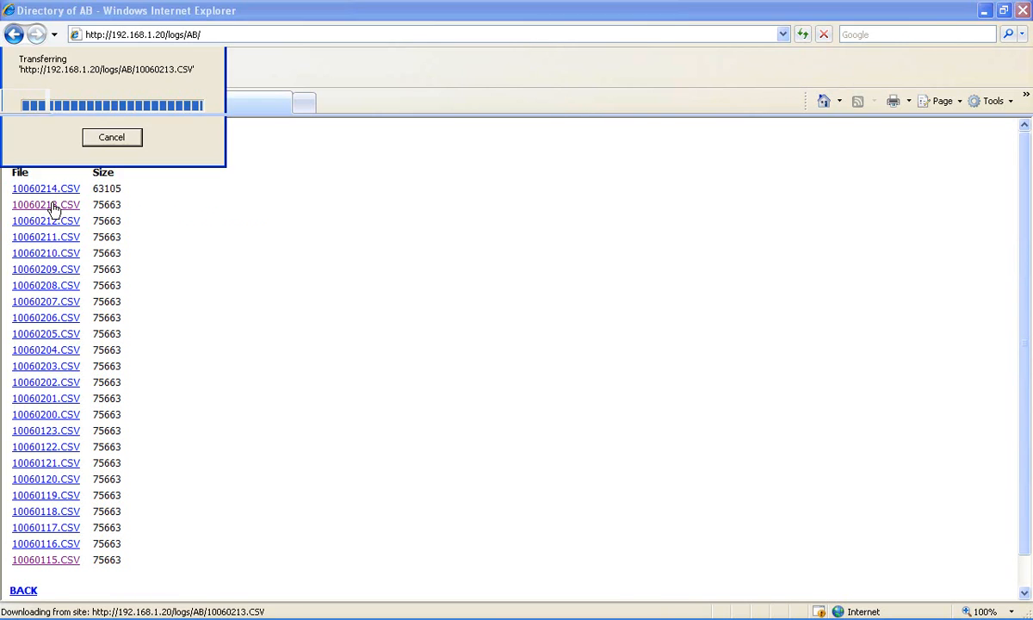
View 10060213.CSV in Excel and widen columns so Gallons, Setpoint1 and Setpoint2 headings read fully.
{"action": "left_click", "coordinate": [44, 203]}
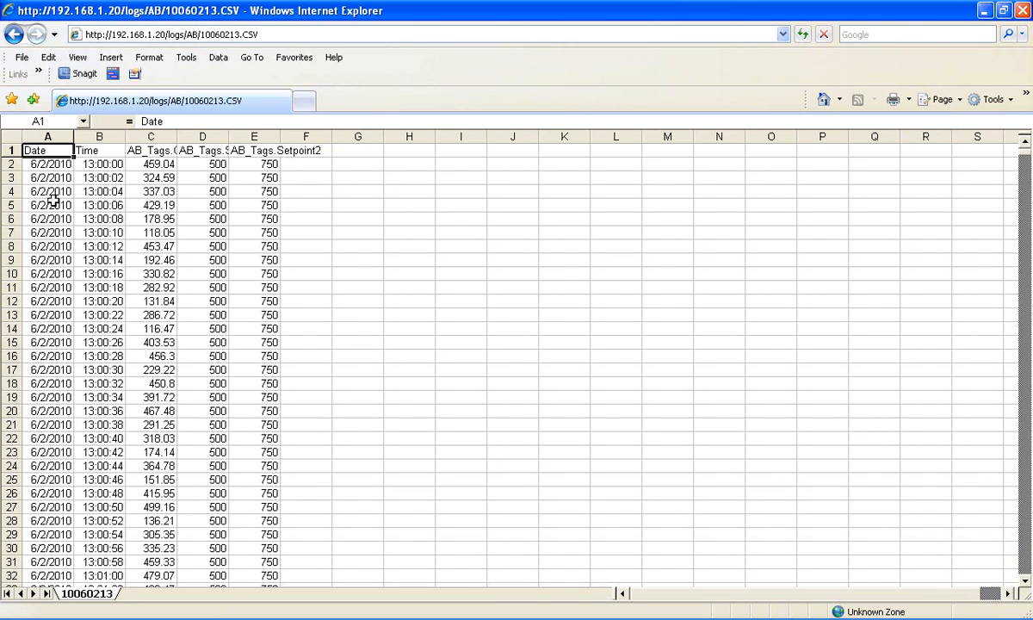
{"action": "mouse_move", "coordinate": [129, 117]}
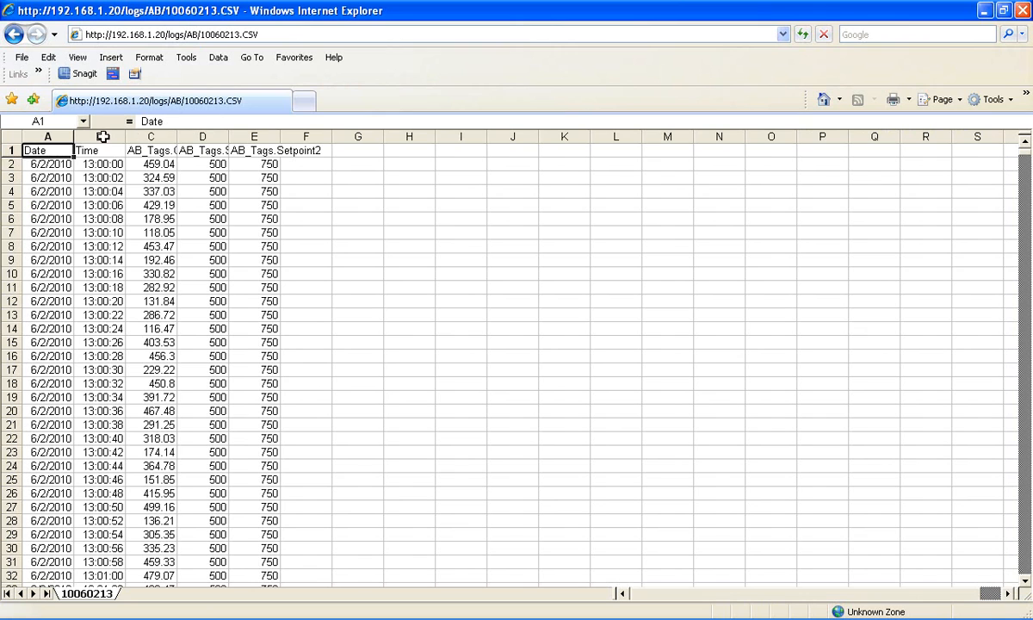
{"action": "mouse_move", "coordinate": [71, 246]}
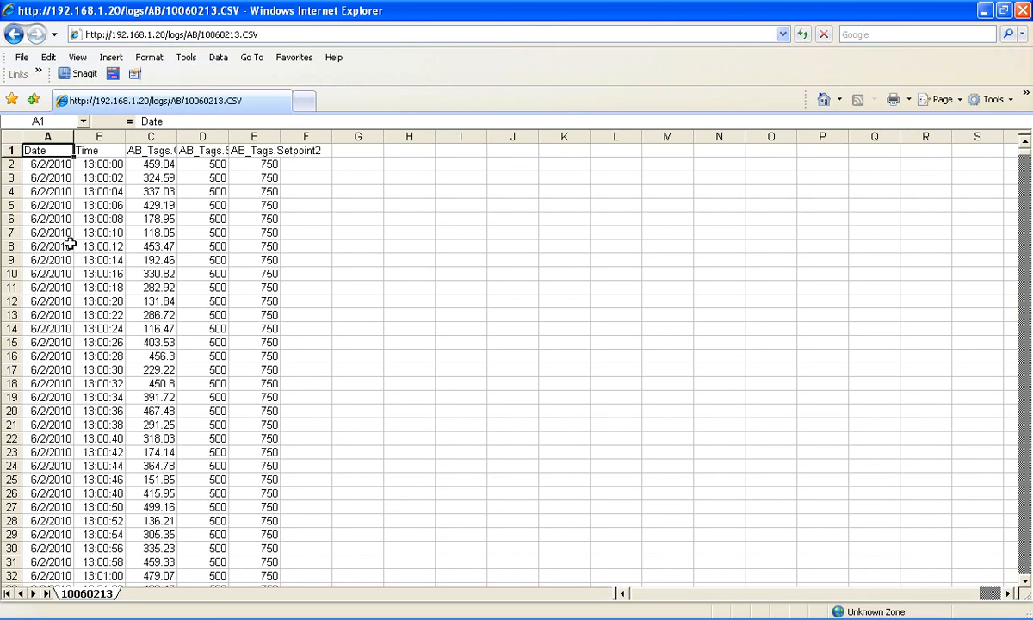
{"action": "mouse_move", "coordinate": [71, 243]}
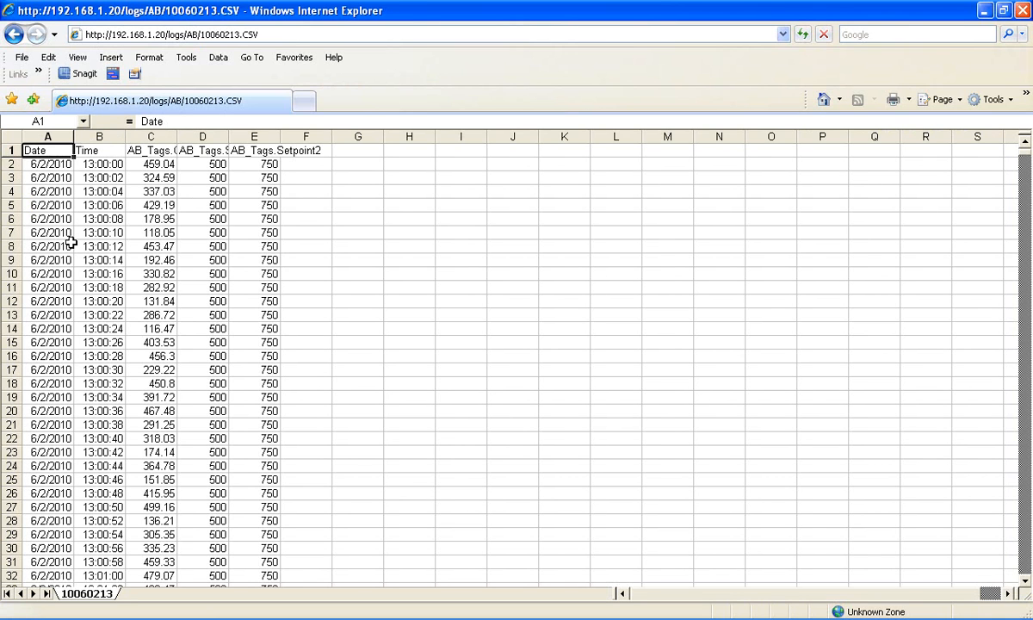
{"action": "mouse_move", "coordinate": [71, 205]}
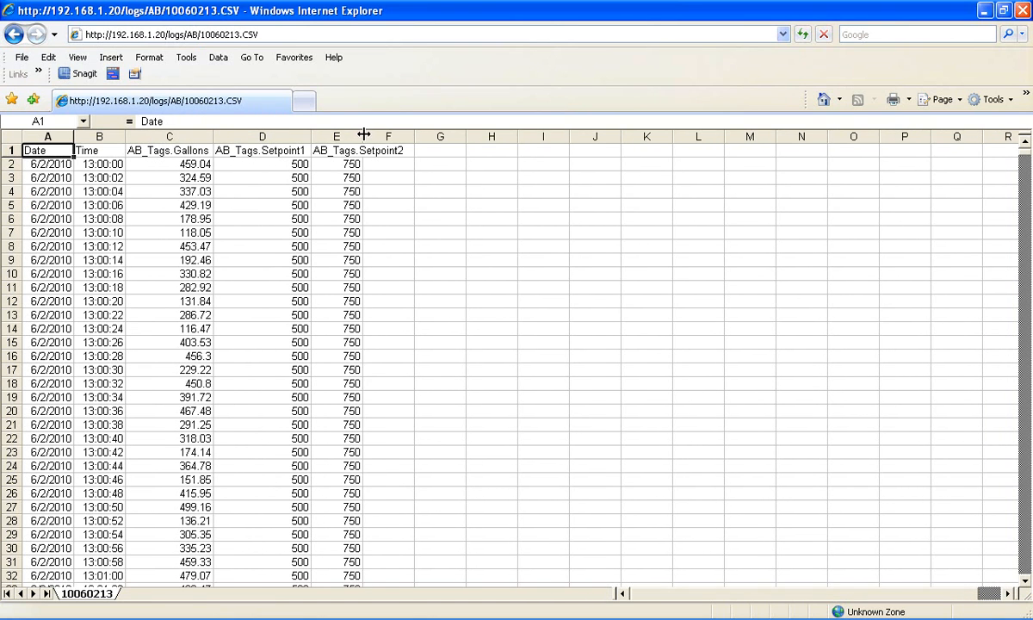
{"action": "left_click_drag", "start_coordinate": [362, 135], "coordinate": [410, 134]}
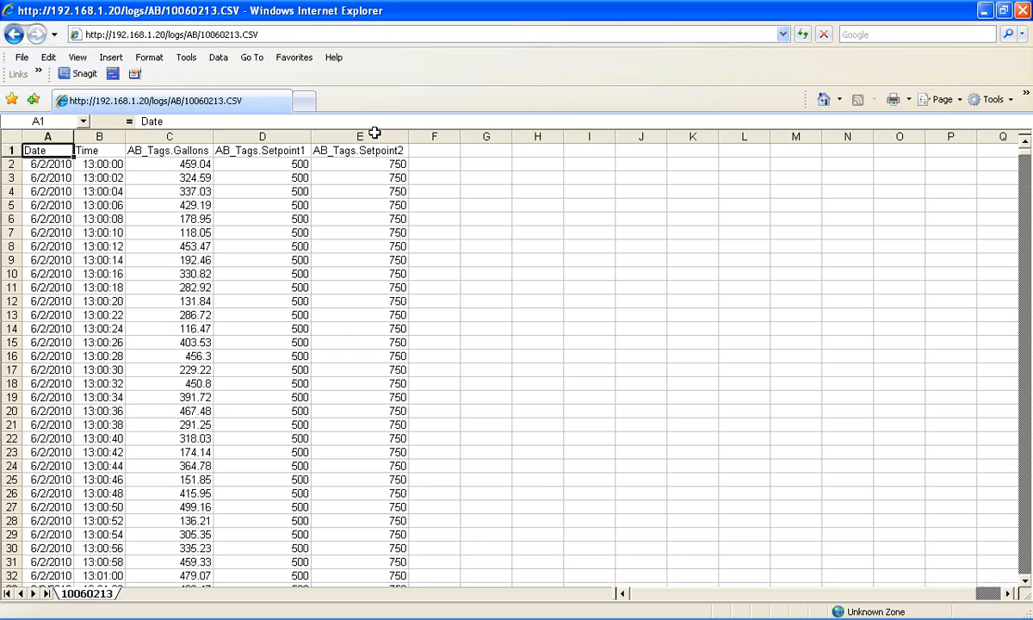